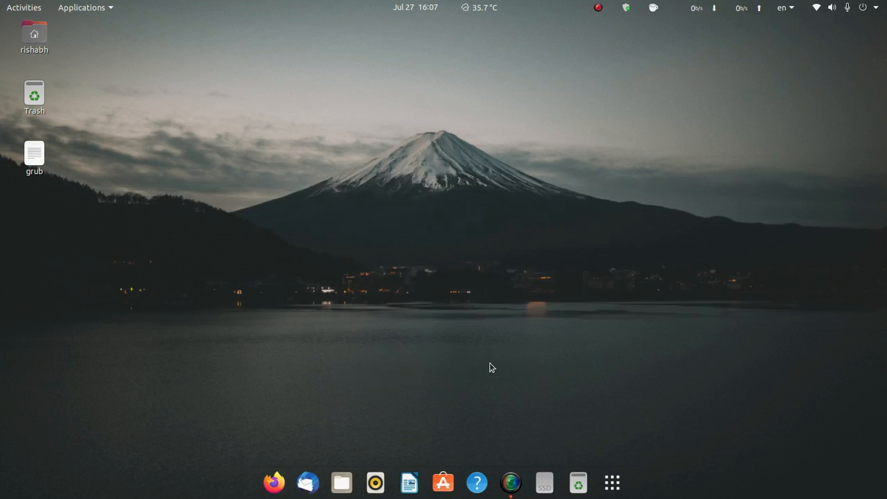
{"action": "mouse_move", "coordinate": [309, 243]}
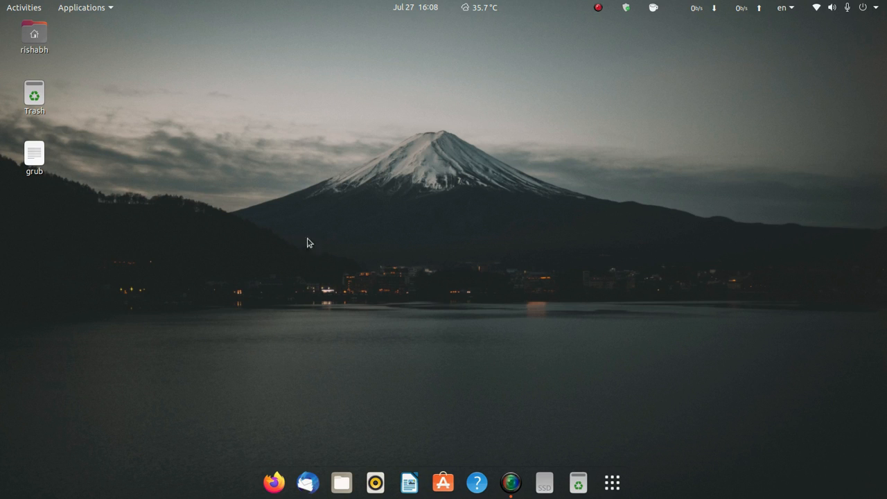
{"action": "mouse_move", "coordinate": [271, 171]}
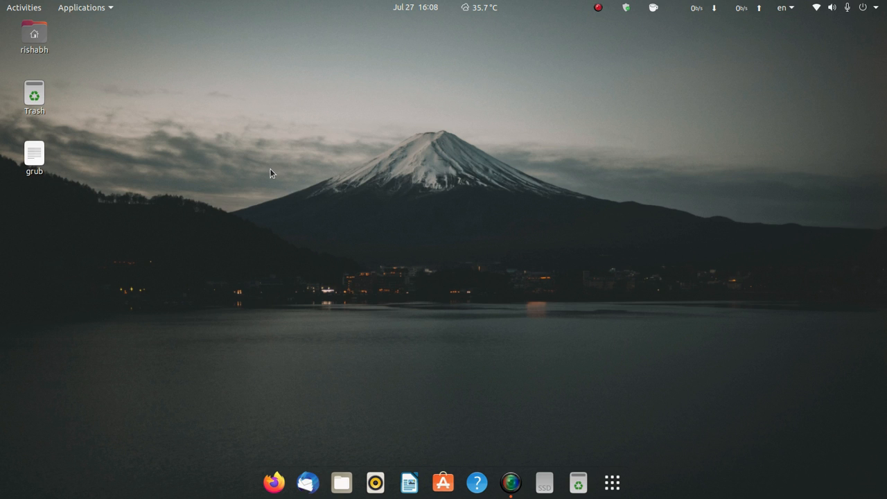
{"action": "mouse_move", "coordinate": [256, 142]}
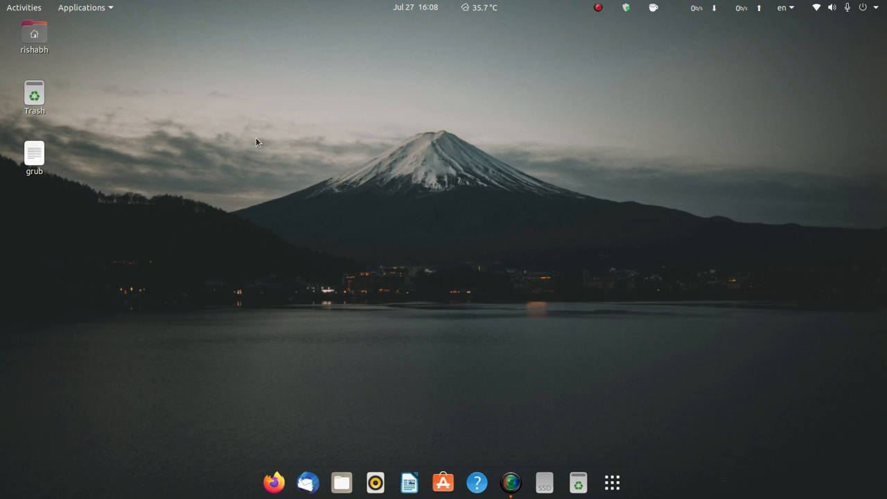
{"action": "mouse_move", "coordinate": [257, 126]}
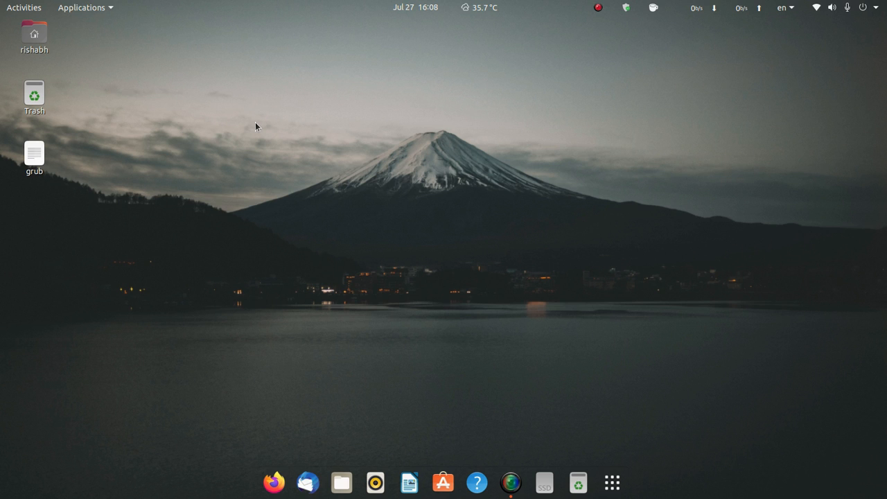
{"action": "mouse_move", "coordinate": [260, 130]}
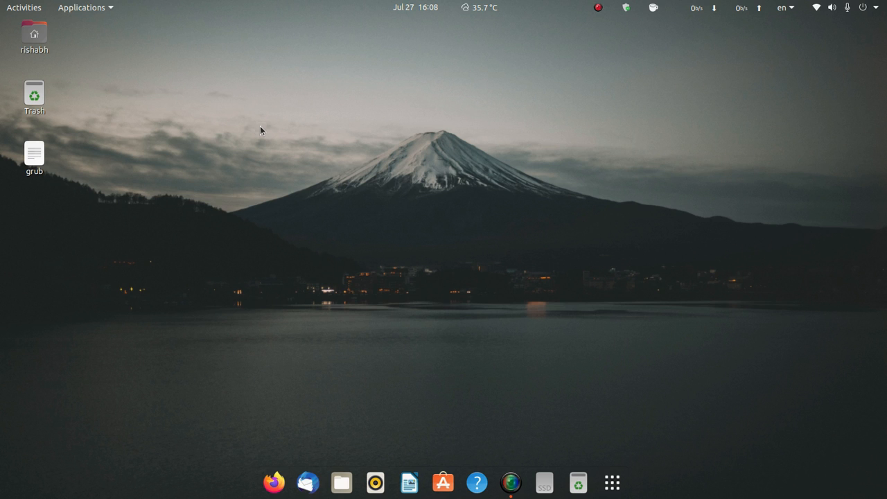
{"action": "mouse_move", "coordinate": [519, 361]}
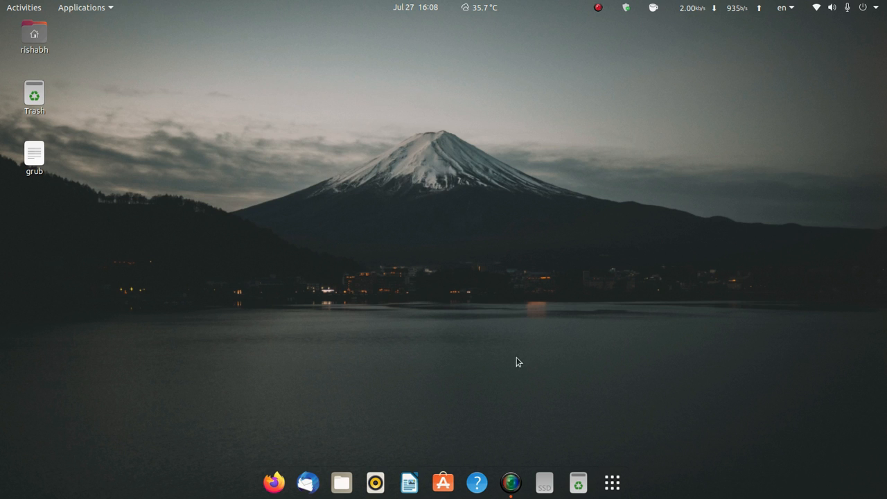
{"action": "mouse_move", "coordinate": [562, 364]}
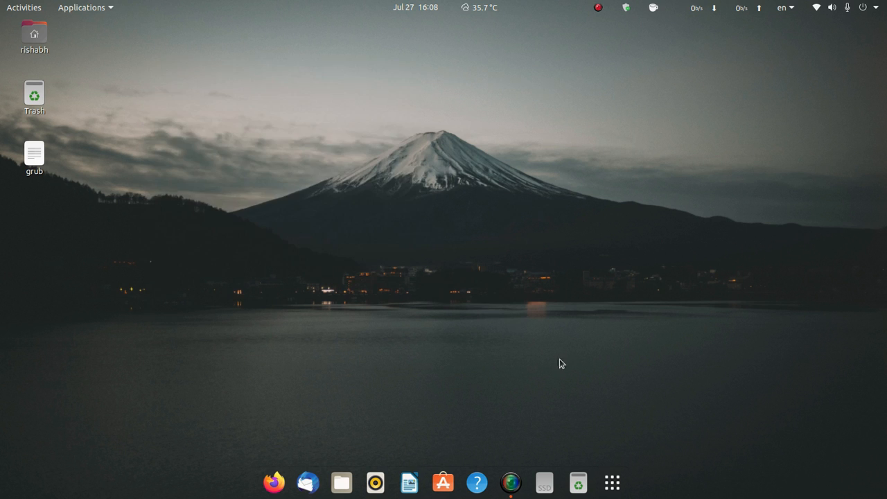
Launch Firefox and search Google for 'stacer'
{"action": "left_click", "coordinate": [274, 483]}
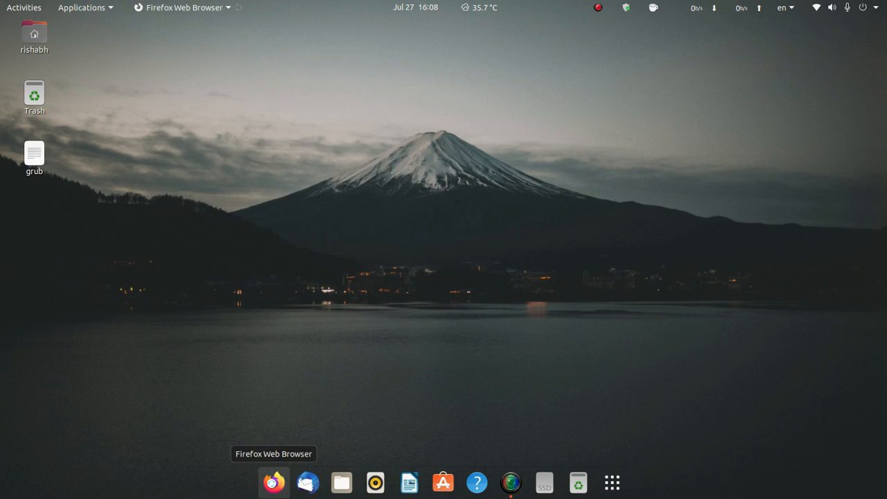
{"action": "left_click", "coordinate": [273, 483]}
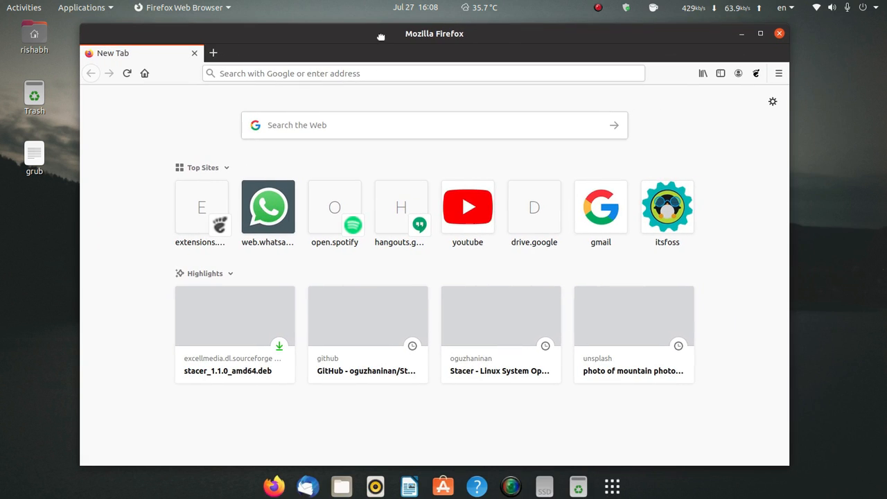
{"action": "left_click", "coordinate": [423, 72]}
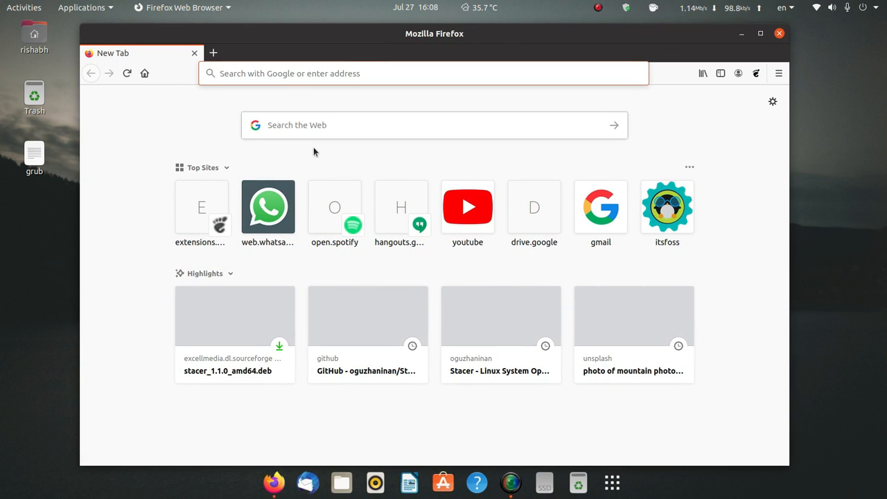
{"action": "mouse_move", "coordinate": [278, 109]}
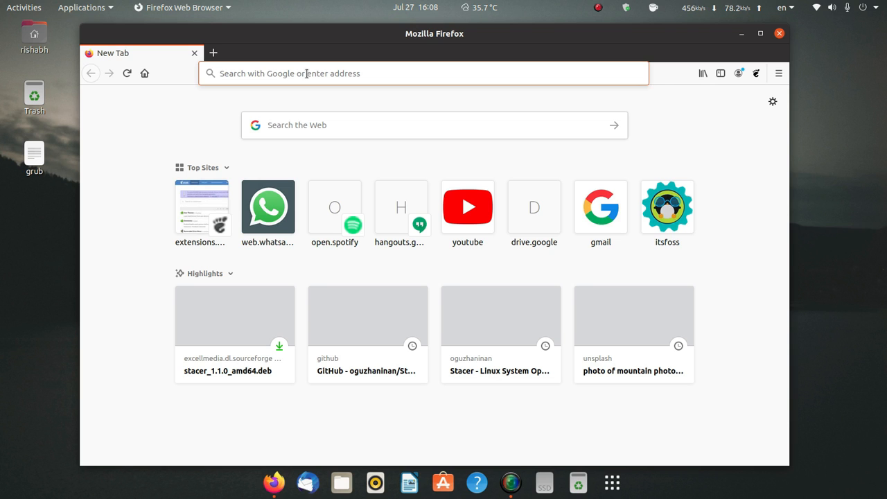
{"action": "type", "text": "stacer&ie=utf-8&oe=utf-8"}
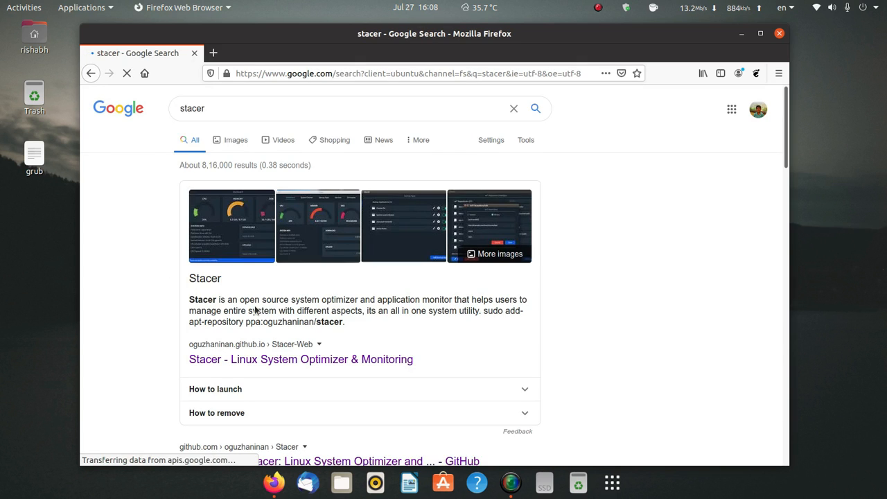
{"action": "scroll", "scroll_direction": "down", "scroll_amount": 3}
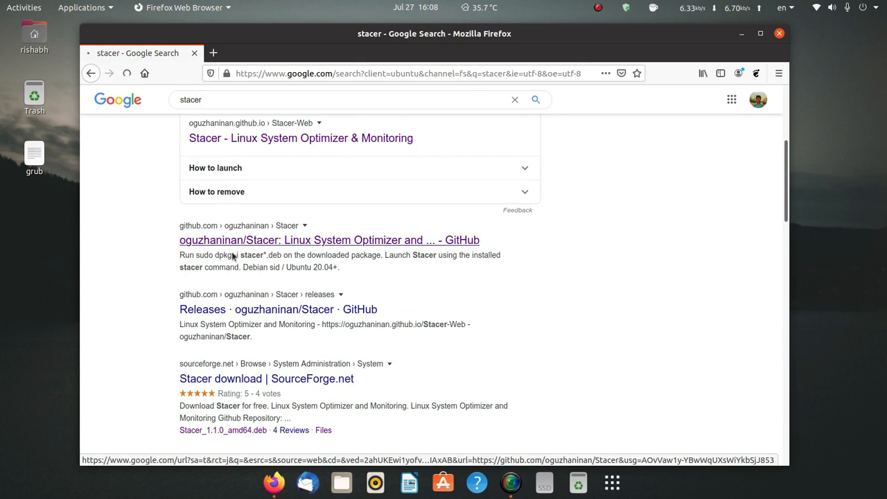
Open the oguzhaninan/Stacer GitHub result and follow its SourceForge 'Download Now' badge
{"action": "left_click", "coordinate": [329, 239]}
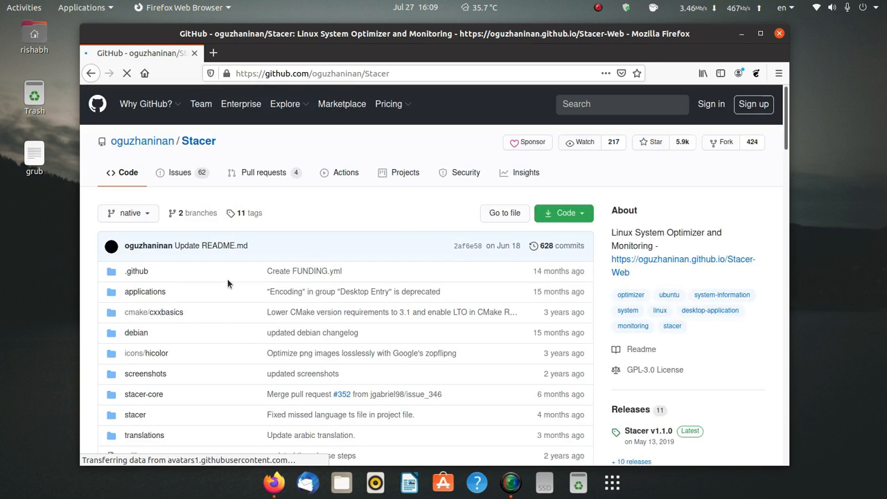
{"action": "scroll", "scroll_direction": "down", "scroll_amount": 3}
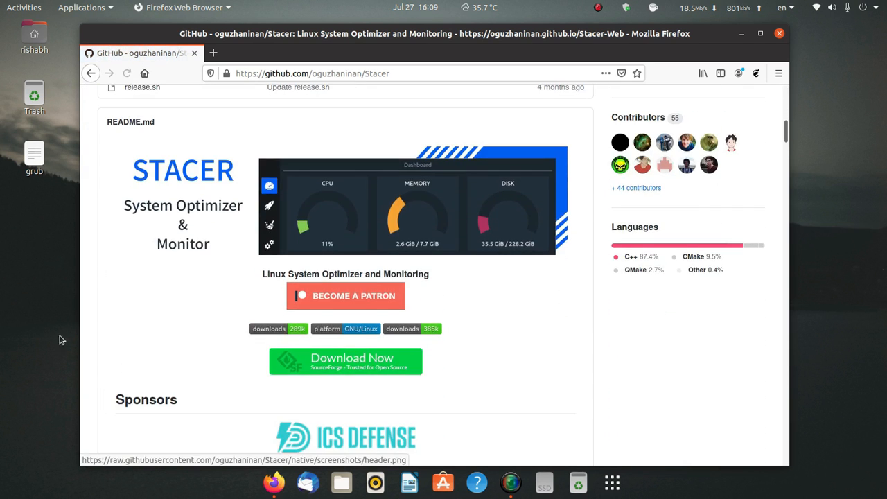
{"action": "scroll", "scroll_direction": "down", "scroll_amount": 3}
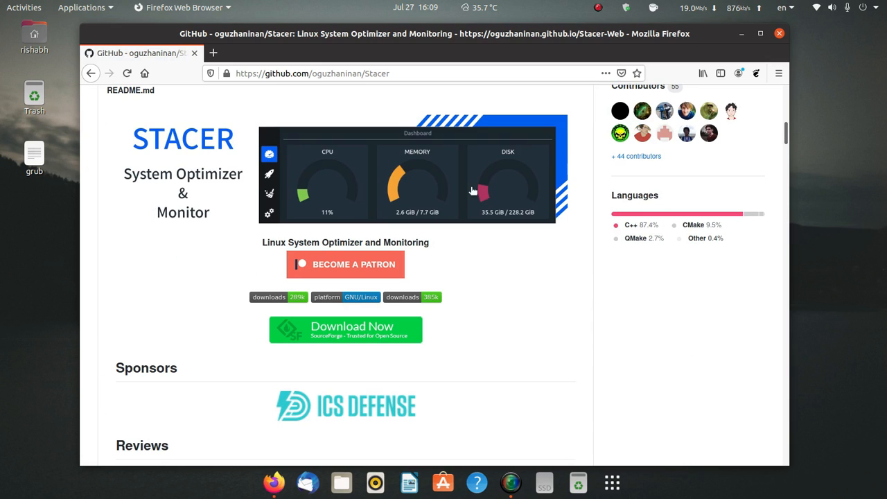
{"action": "mouse_move", "coordinate": [214, 178]}
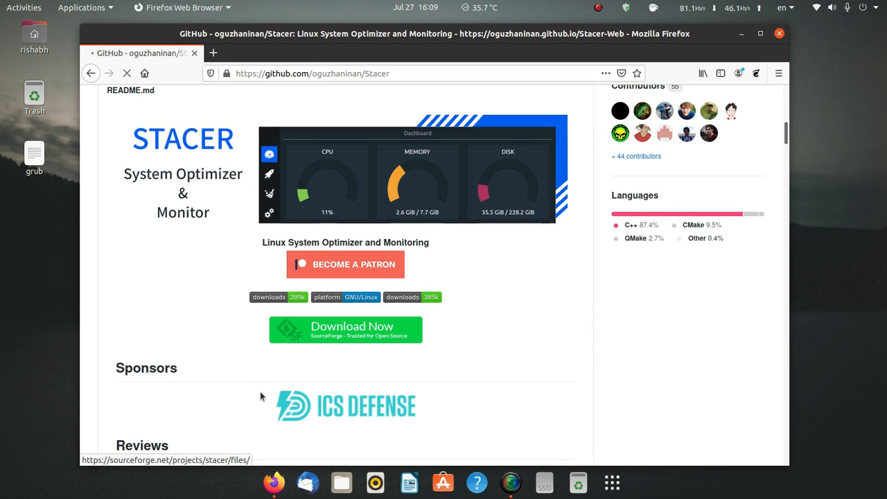
{"action": "left_click", "coordinate": [346, 330]}
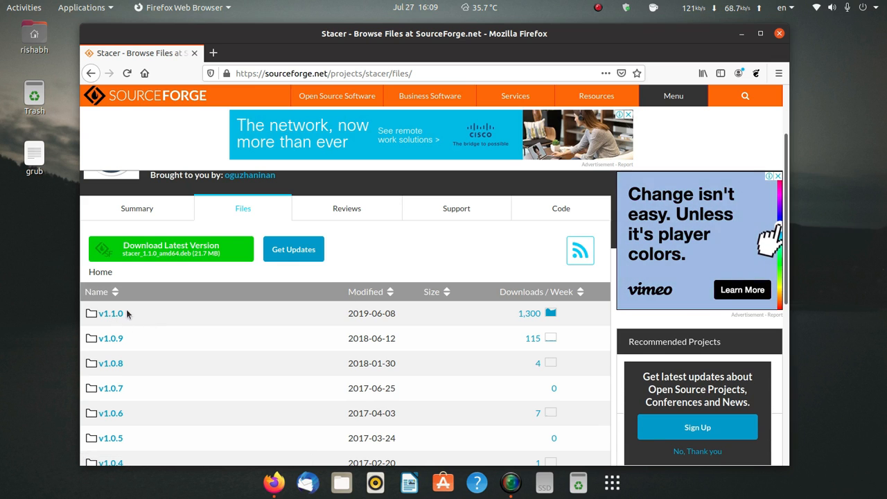
Open the v1.1.0 folder and start downloading stacer_1.1.0_amd64.deb
{"action": "left_click", "coordinate": [110, 313]}
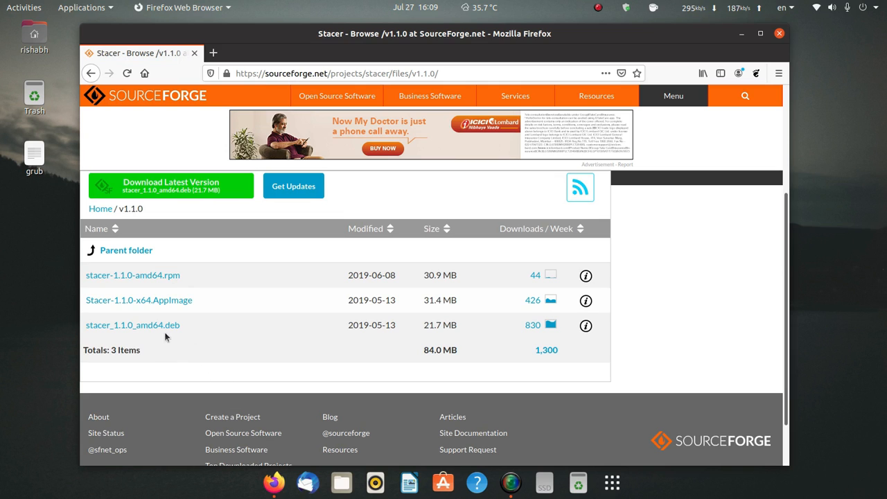
{"action": "mouse_move", "coordinate": [133, 325]}
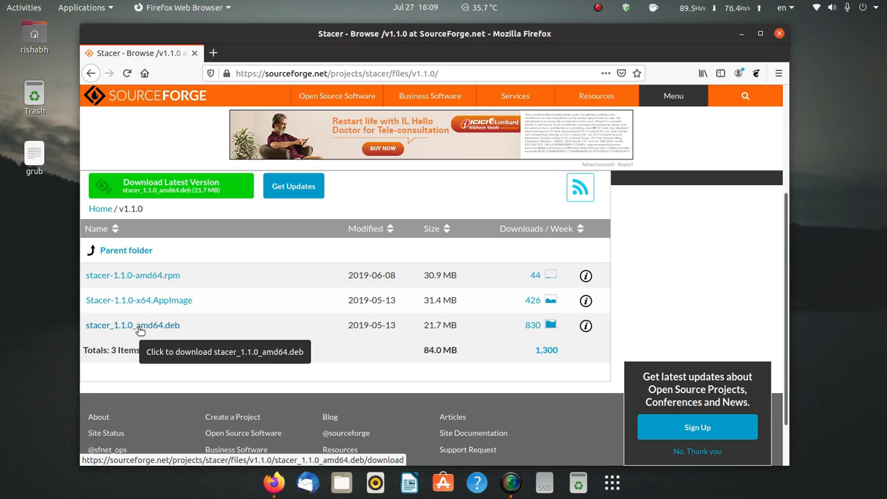
{"action": "left_click", "coordinate": [133, 325]}
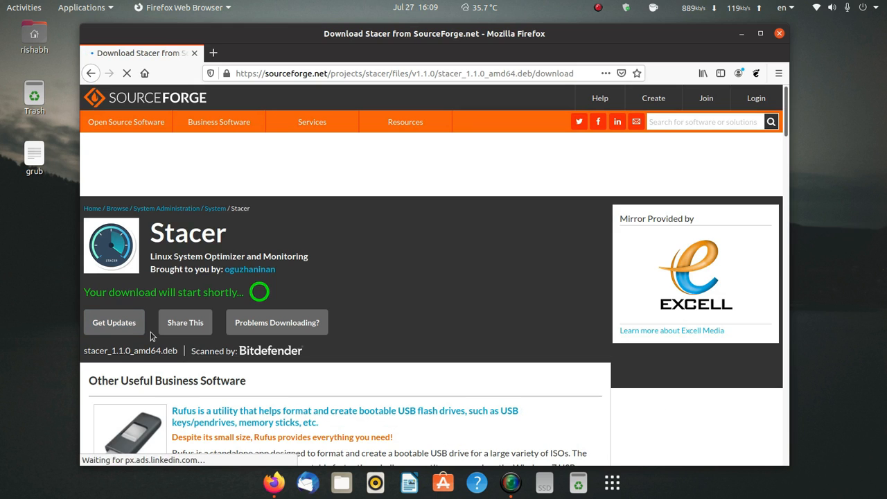
{"action": "mouse_move", "coordinate": [299, 379]}
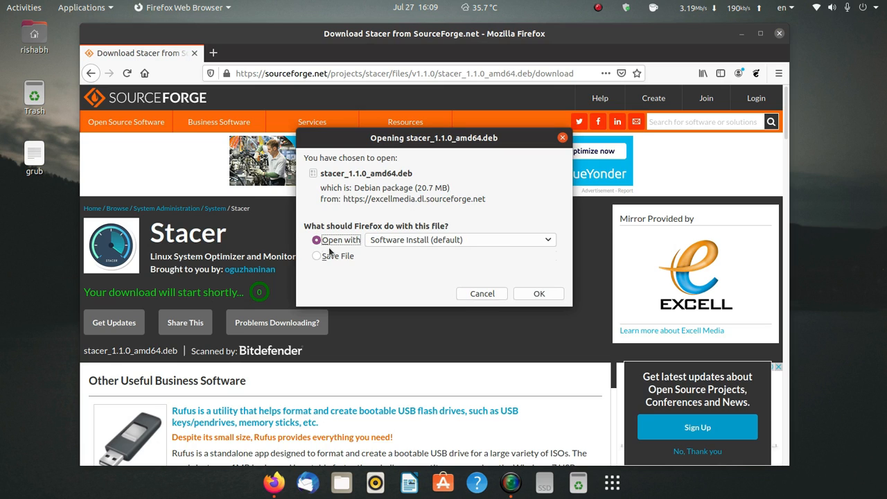
Choose Save File for stacer_1.1.0_amd64.deb and confirm with OK
{"action": "left_click", "coordinate": [317, 256]}
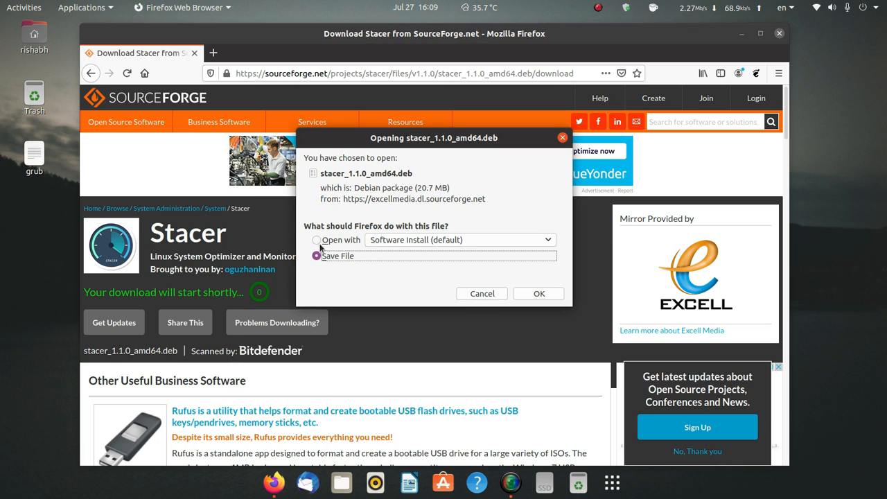
{"action": "left_click", "coordinate": [317, 239]}
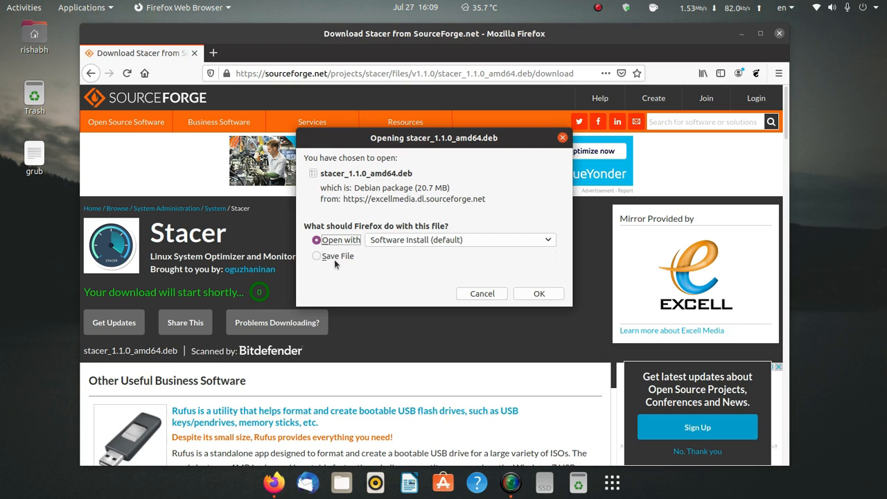
{"action": "left_click", "coordinate": [317, 256]}
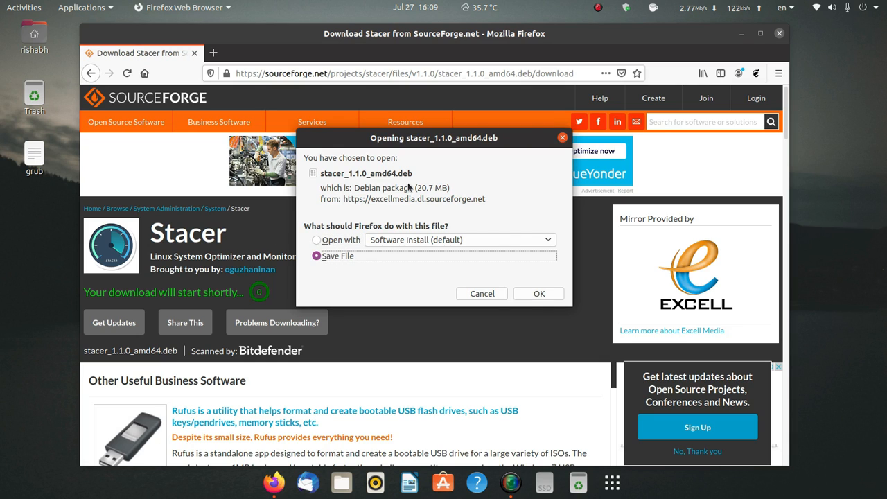
{"action": "mouse_move", "coordinate": [464, 301]}
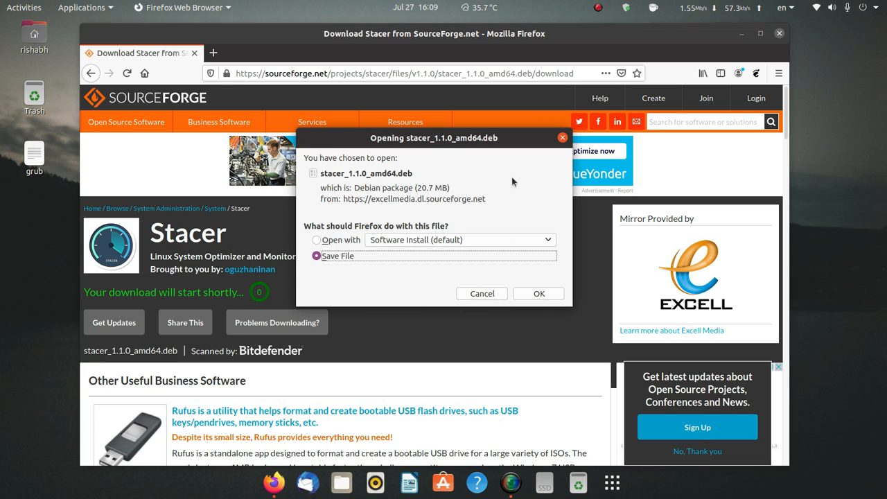
{"action": "mouse_move", "coordinate": [425, 295]}
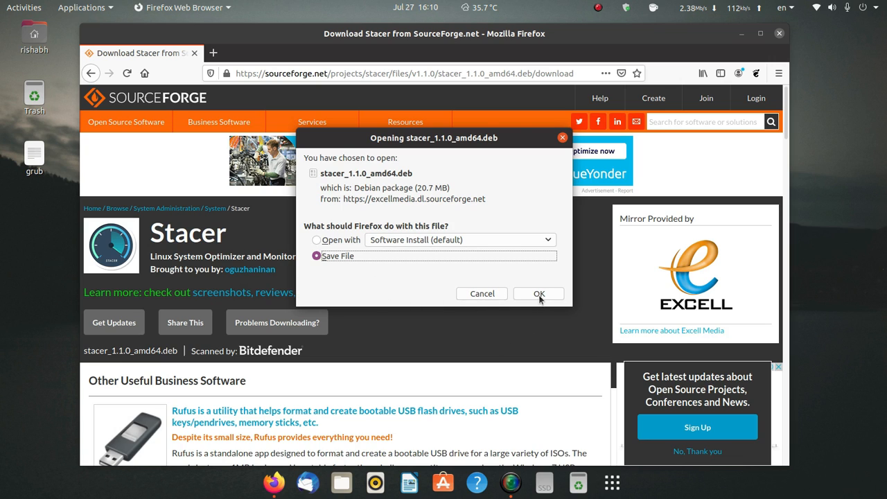
{"action": "mouse_move", "coordinate": [531, 224]}
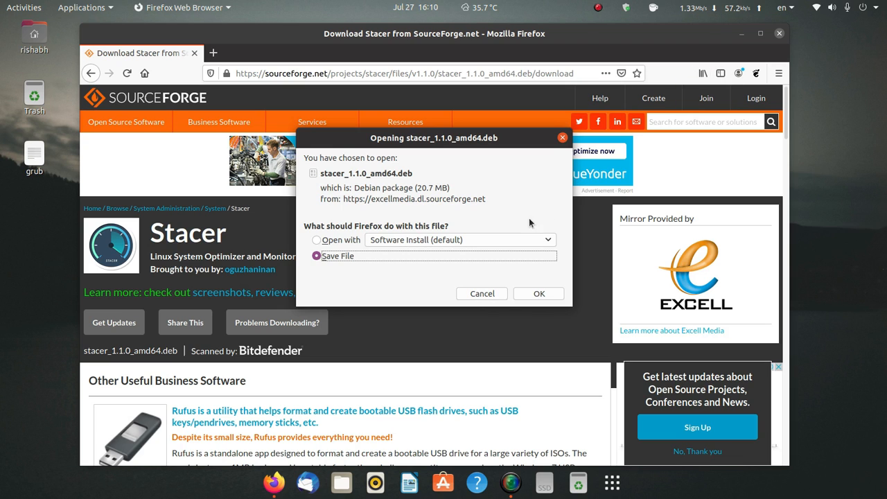
{"action": "mouse_move", "coordinate": [579, 327]}
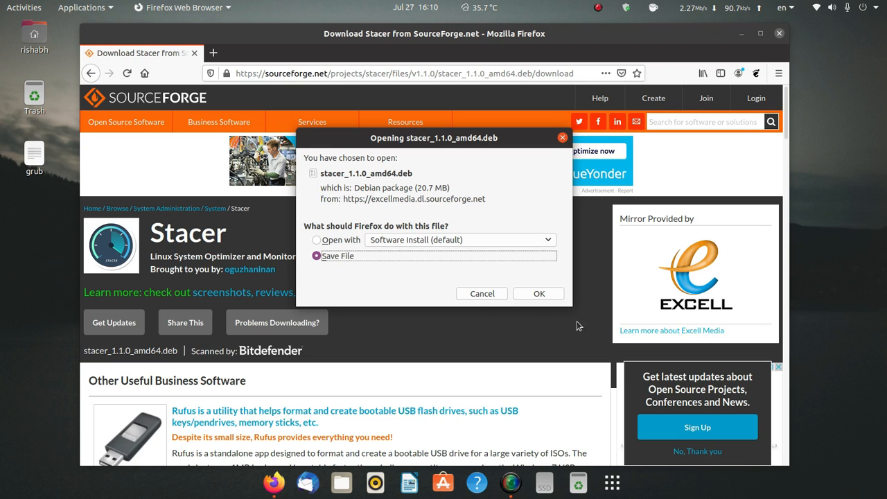
{"action": "left_click", "coordinate": [539, 294]}
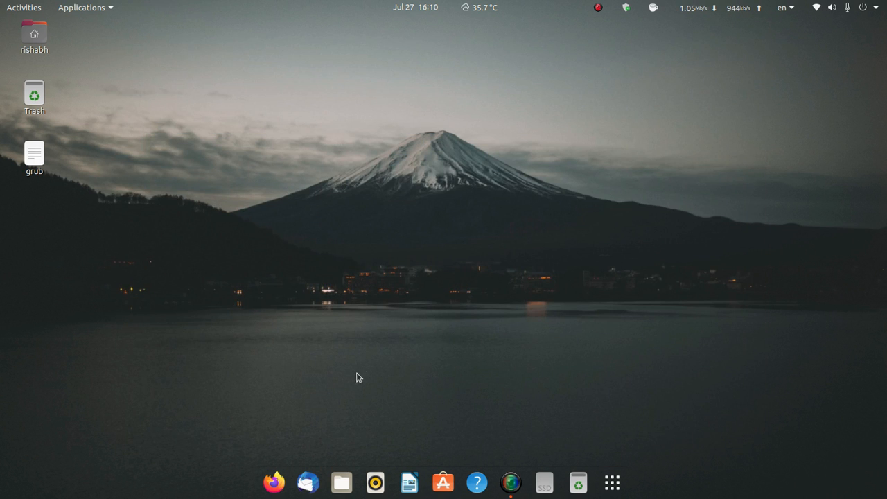
Launch Files and go to the Downloads folder holding stacer_1.1.0_amd64.deb
{"action": "left_click", "coordinate": [340, 483]}
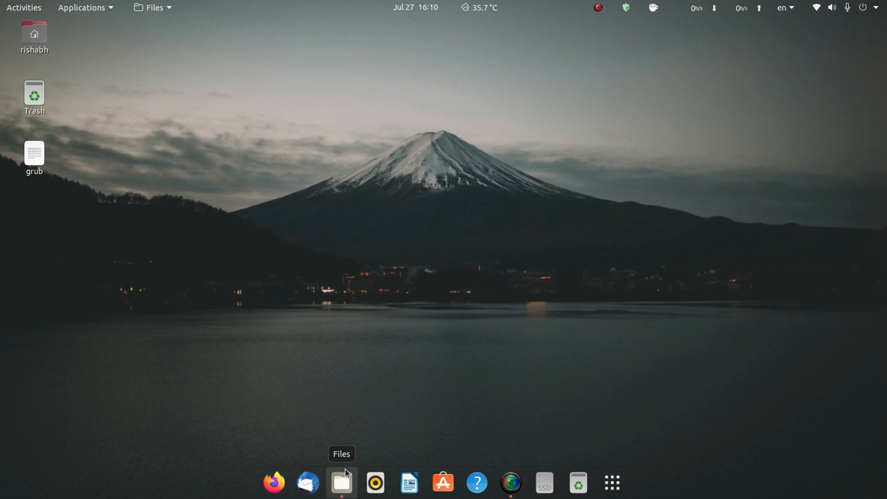
{"action": "left_click", "coordinate": [341, 483]}
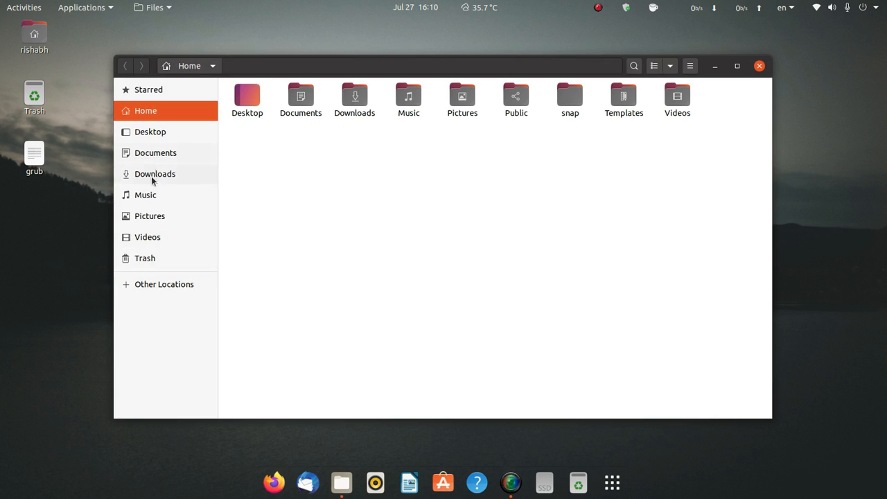
{"action": "left_click", "coordinate": [155, 174]}
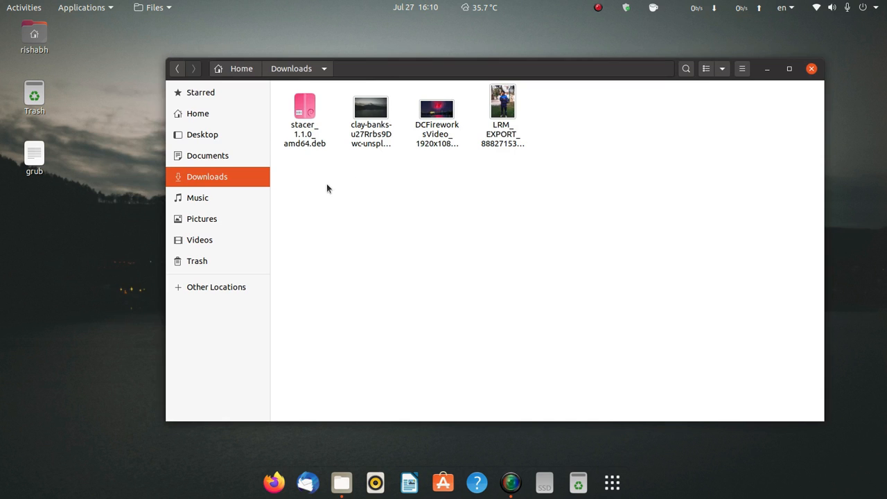
{"action": "mouse_move", "coordinate": [280, 265]}
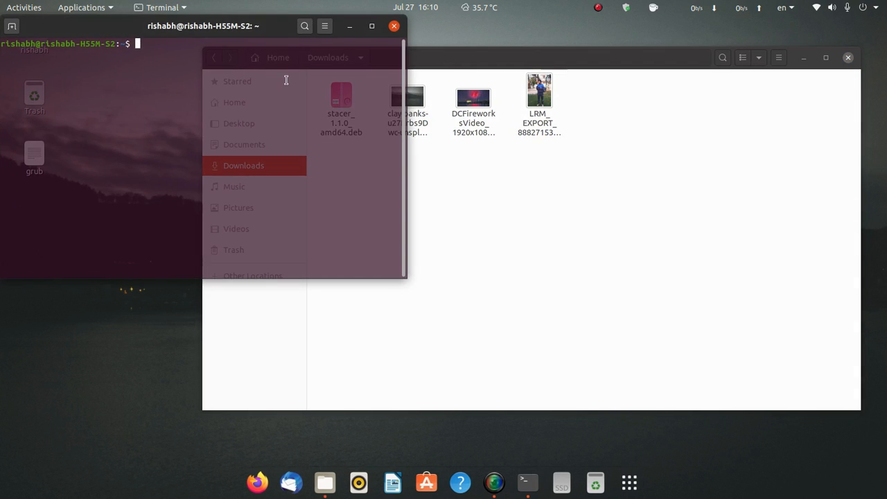
Dismiss the file actions, then open a terminal and move it lower on screen
{"action": "left_click_drag", "start_coordinate": [201, 25], "coordinate": [213, 94]}
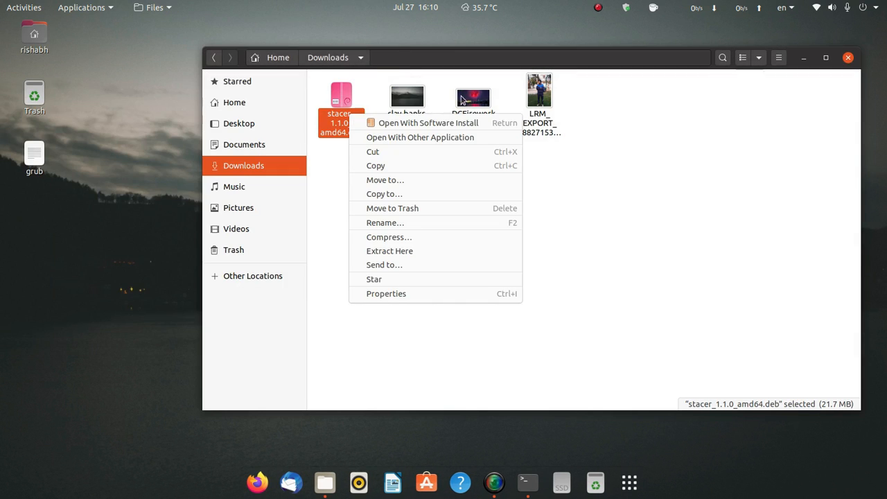
{"action": "key", "text": "Escape"}
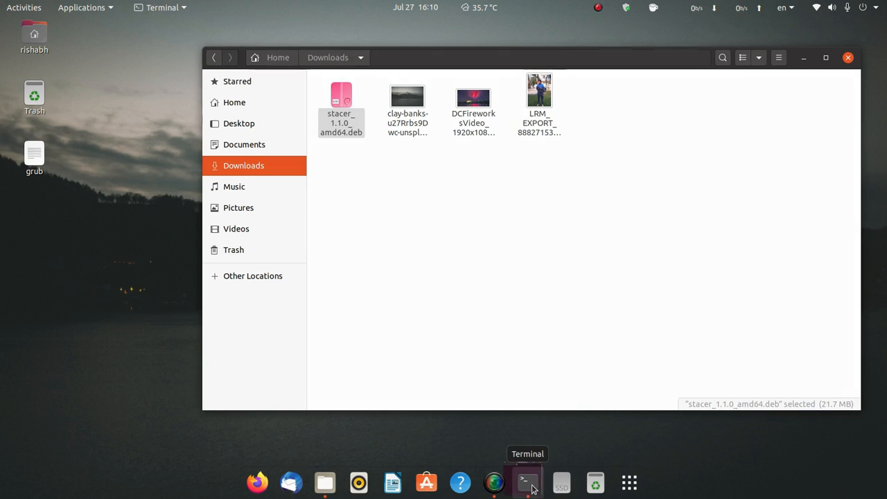
{"action": "left_click", "coordinate": [527, 483]}
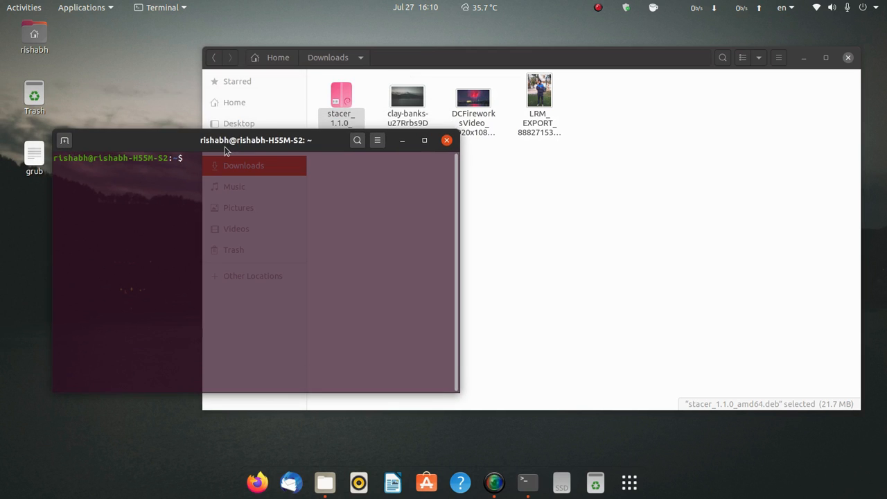
{"action": "left_click_drag", "start_coordinate": [257, 140], "coordinate": [285, 154]}
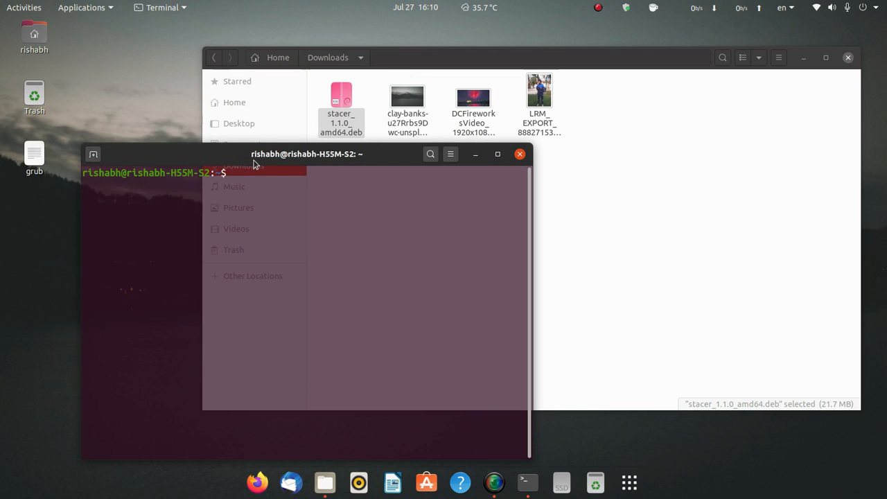
Run 'cd Downloads' and 'sudo dpkg -i stacer_1.1.0_amd64.deb', then submit the password
{"action": "type", "text": "cd downloads/"}
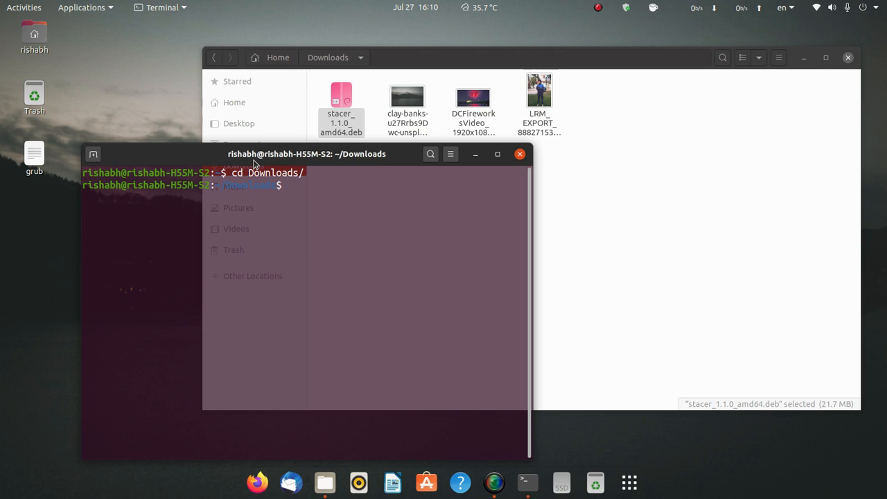
{"action": "type", "text": "su"}
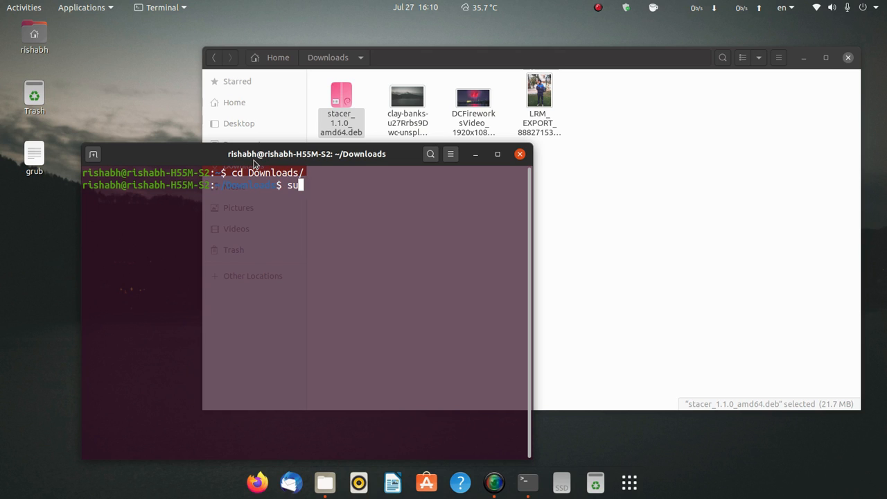
{"action": "type", "text": "do"}
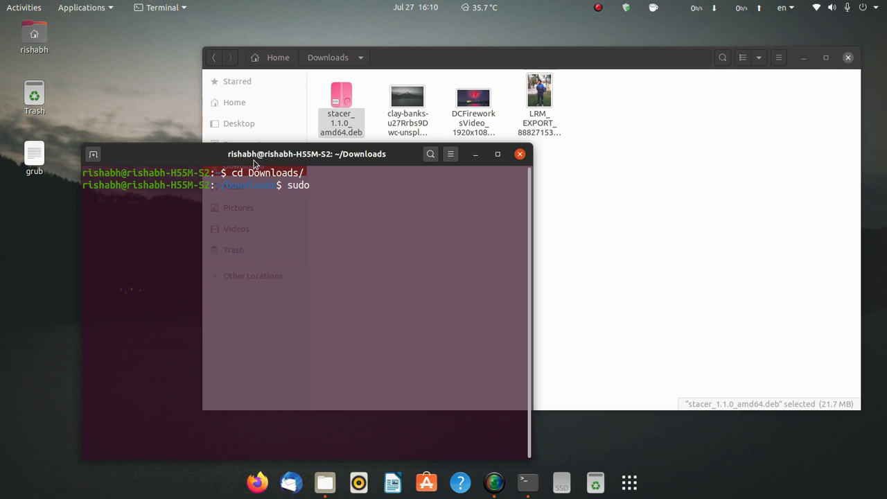
{"action": "type", "text": "dpkg"}
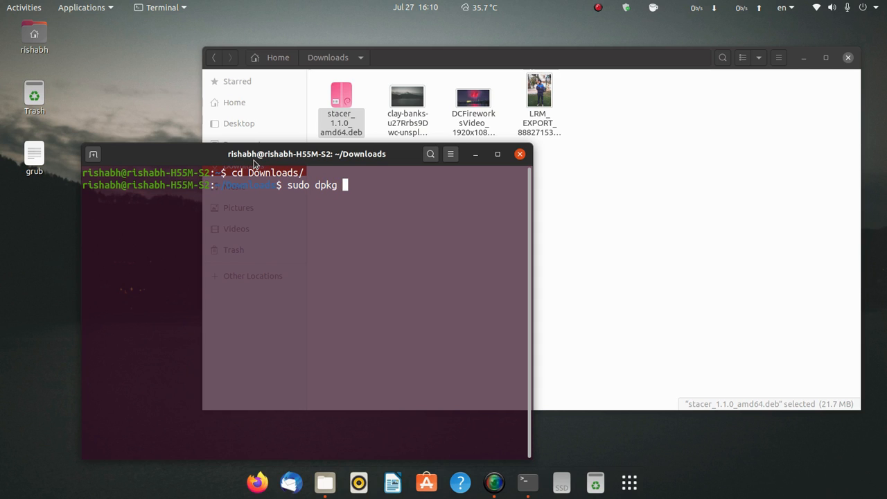
{"action": "type", "text": "-i"}
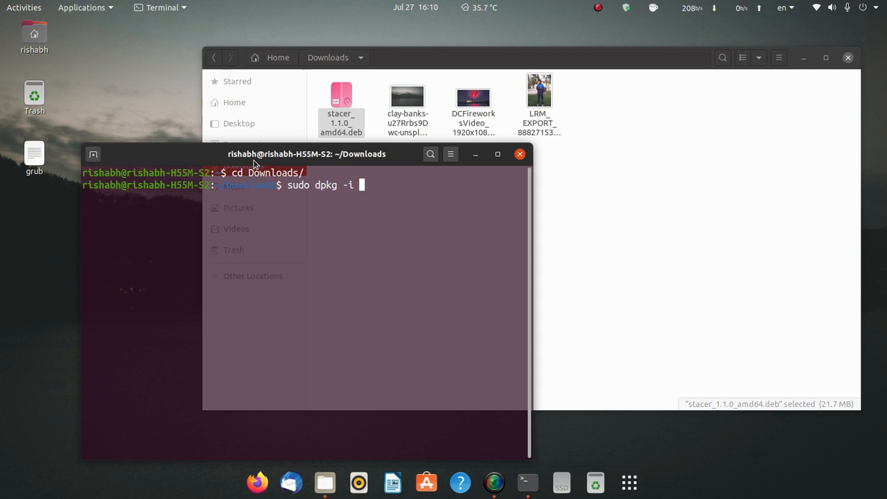
{"action": "type", "text": "stac"}
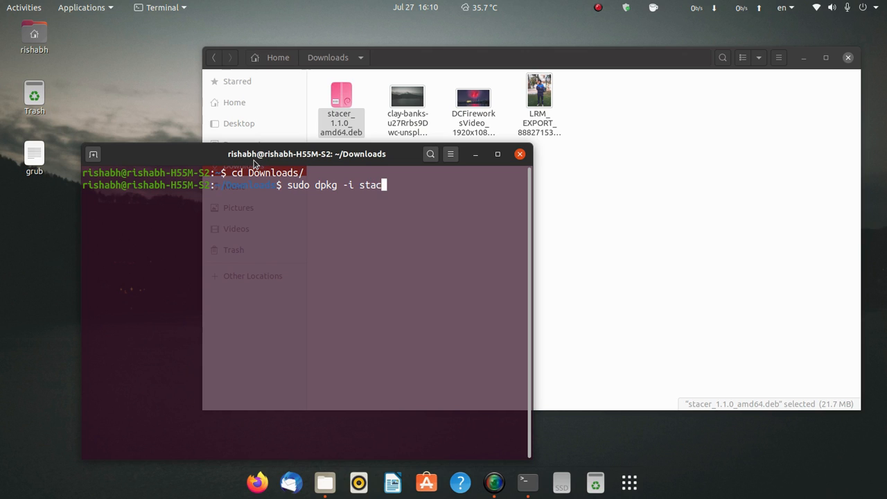
{"action": "type", "text": "er_1.1.0_amd64.deb"}
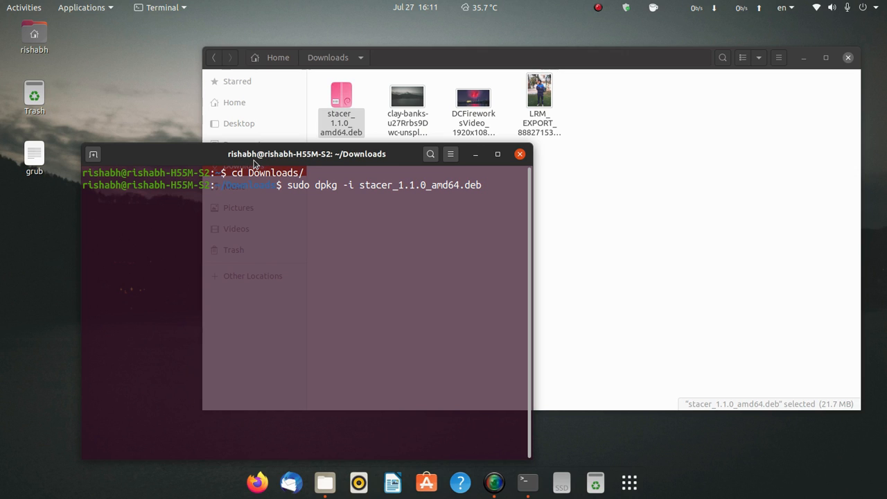
{"action": "key", "text": "Return"}
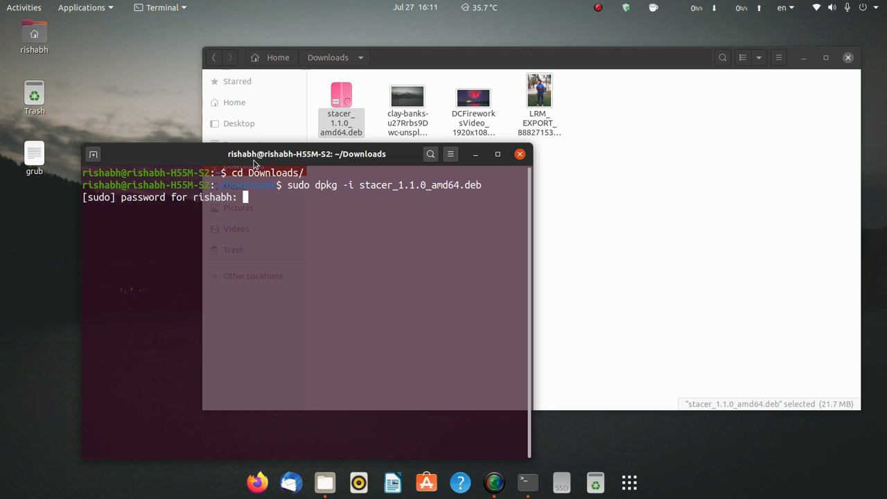
{"action": "key", "text": "Return"}
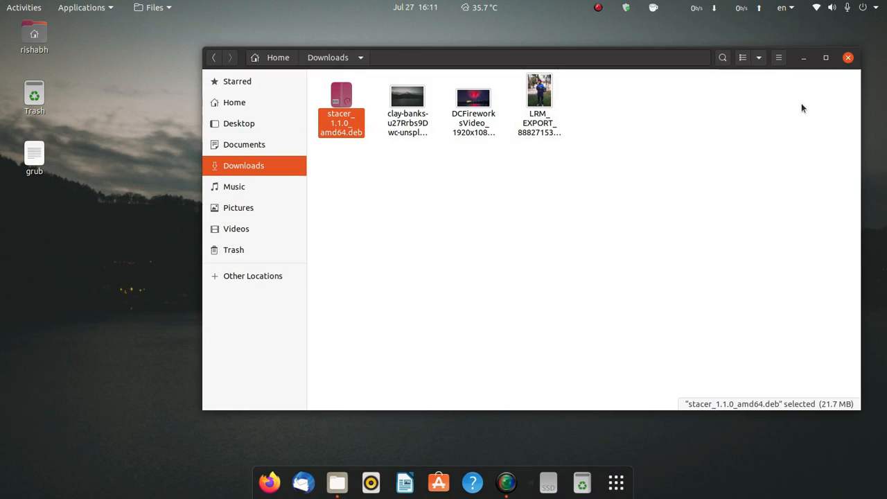
Close the Downloads window and launch Stacer from the dock
{"action": "left_click", "coordinate": [849, 58]}
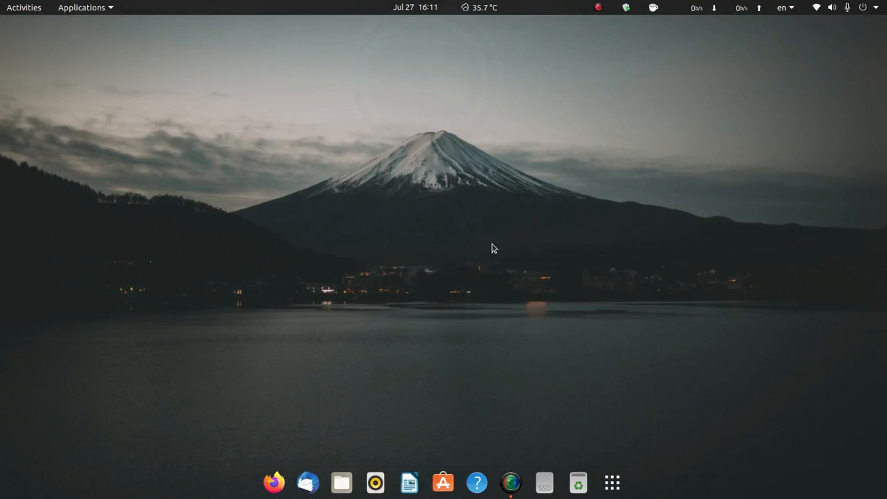
{"action": "left_click", "coordinate": [528, 483]}
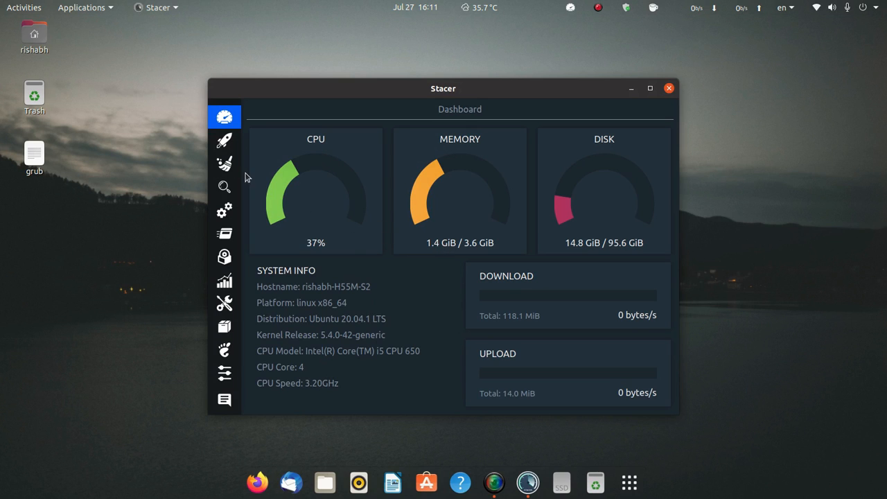
Move the Stacer window up-left and show Startup Apps, listing zero applications
{"action": "left_click_drag", "start_coordinate": [460, 88], "coordinate": [402, 75]}
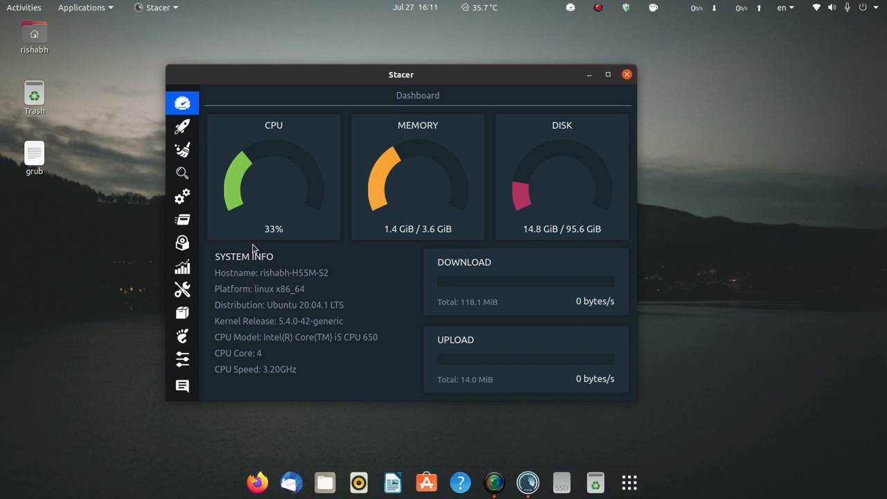
{"action": "mouse_move", "coordinate": [287, 156]}
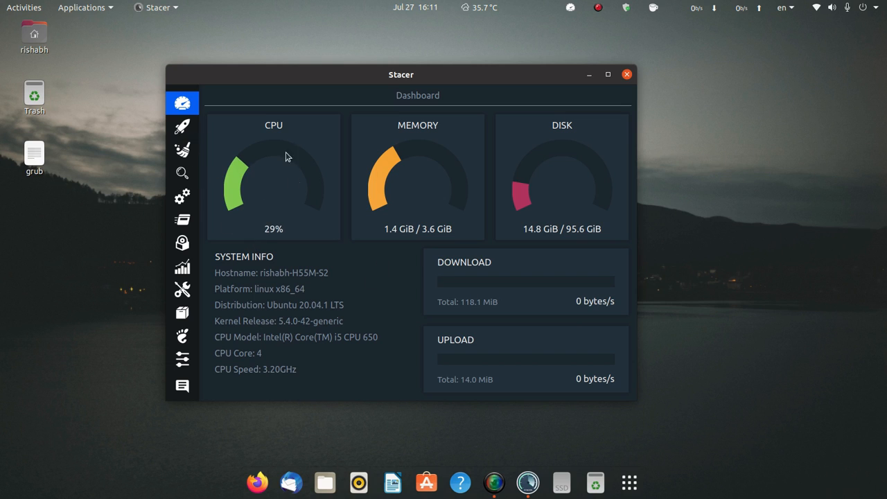
{"action": "left_click", "coordinate": [181, 126]}
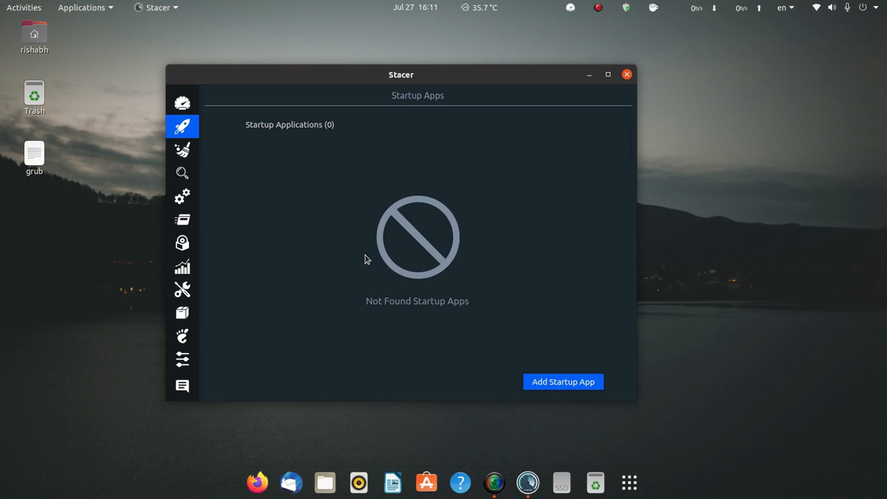
In System Cleaner, tick Application Logs, Package Caches and Select All, scan, and select all results
{"action": "left_click", "coordinate": [181, 150]}
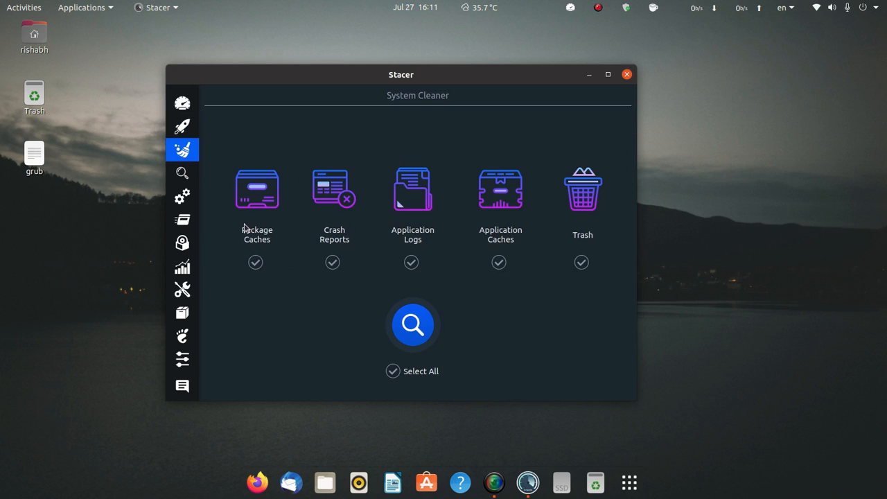
{"action": "mouse_move", "coordinate": [319, 292]}
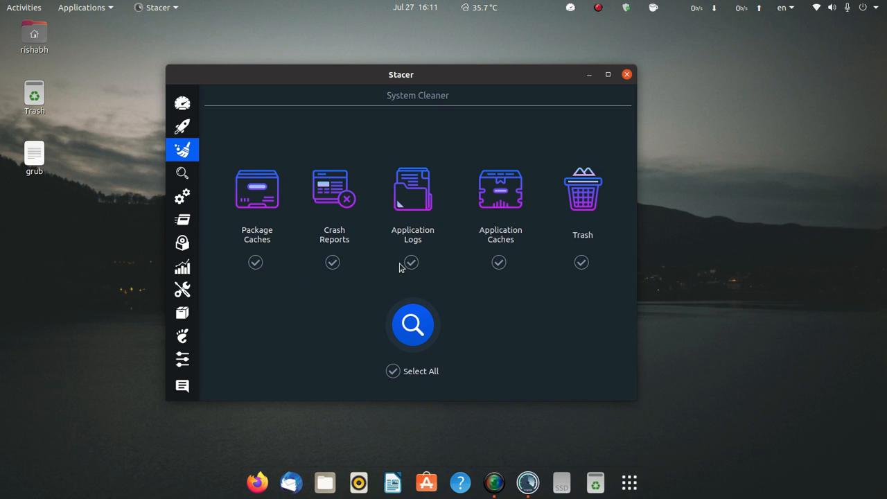
{"action": "left_click", "coordinate": [411, 262]}
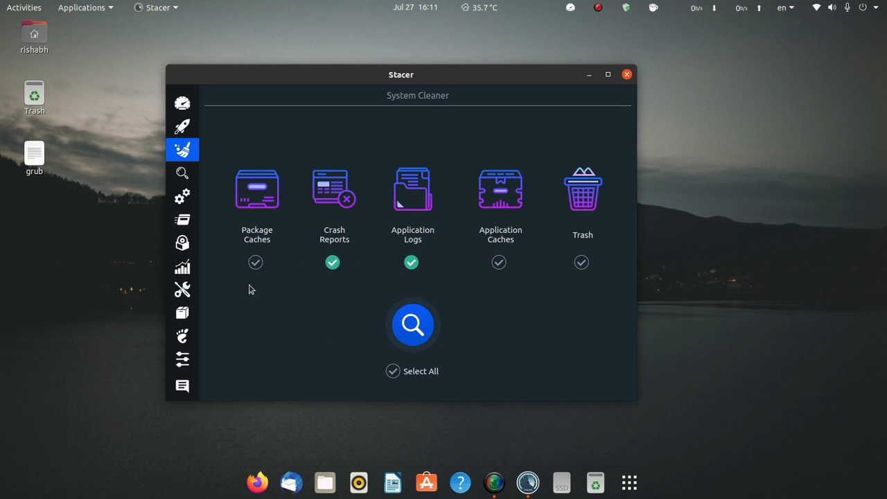
{"action": "left_click", "coordinate": [255, 262]}
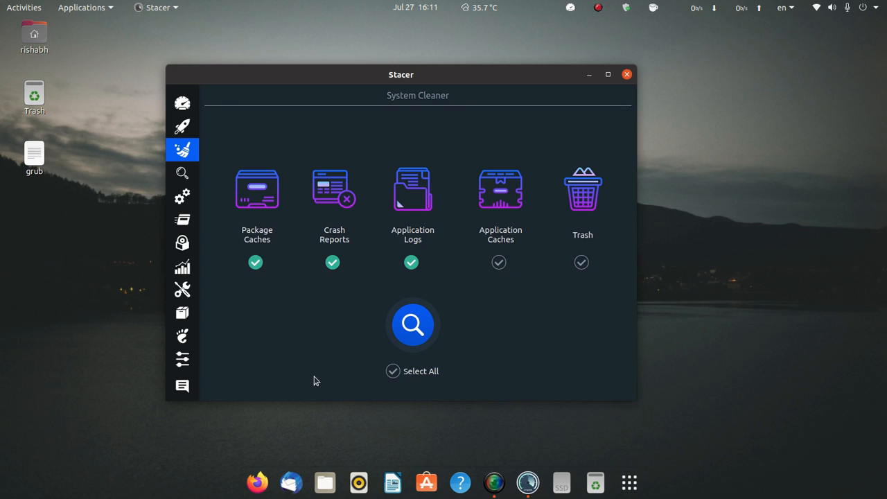
{"action": "left_click", "coordinate": [393, 371]}
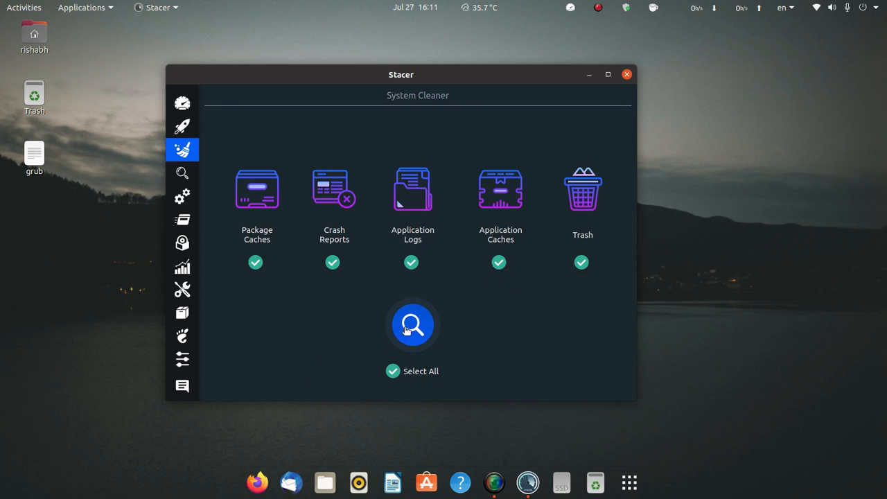
{"action": "left_click", "coordinate": [412, 325]}
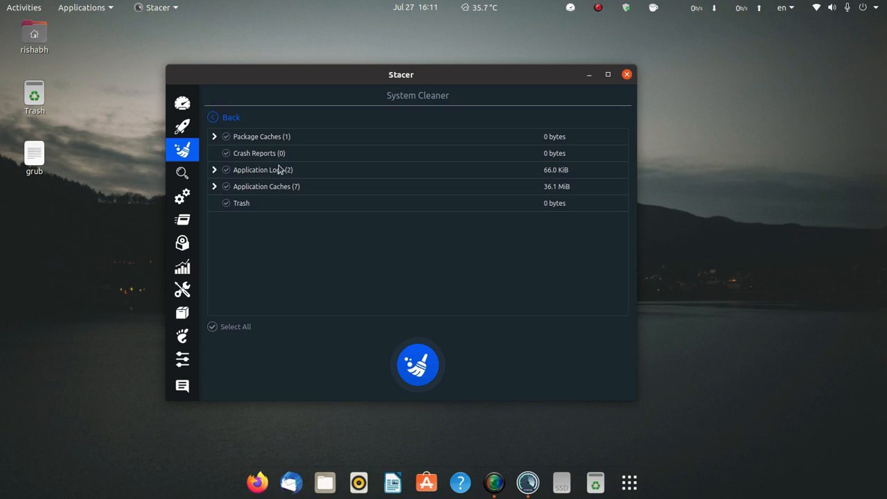
{"action": "mouse_move", "coordinate": [524, 195]}
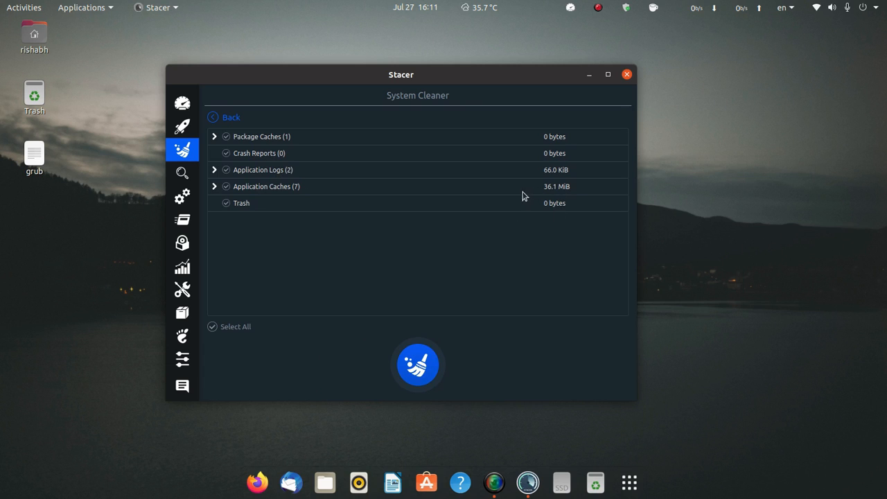
{"action": "mouse_move", "coordinate": [516, 244]}
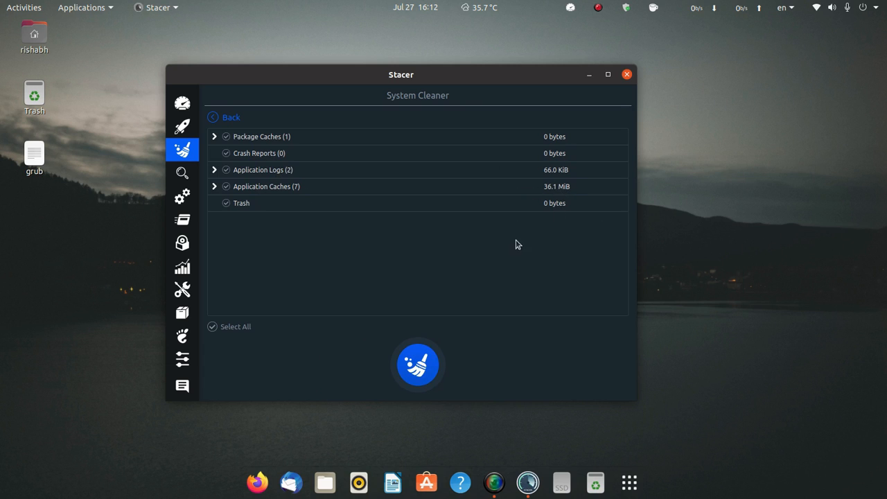
{"action": "mouse_move", "coordinate": [224, 341]}
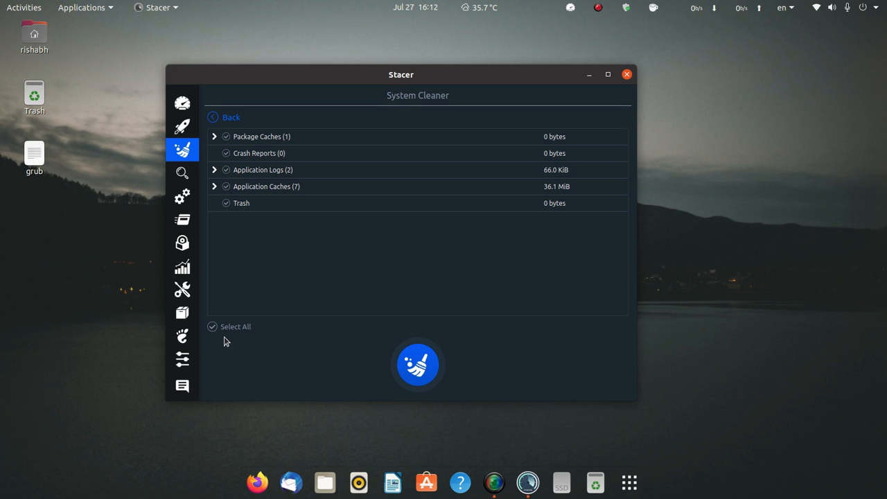
{"action": "left_click", "coordinate": [212, 327]}
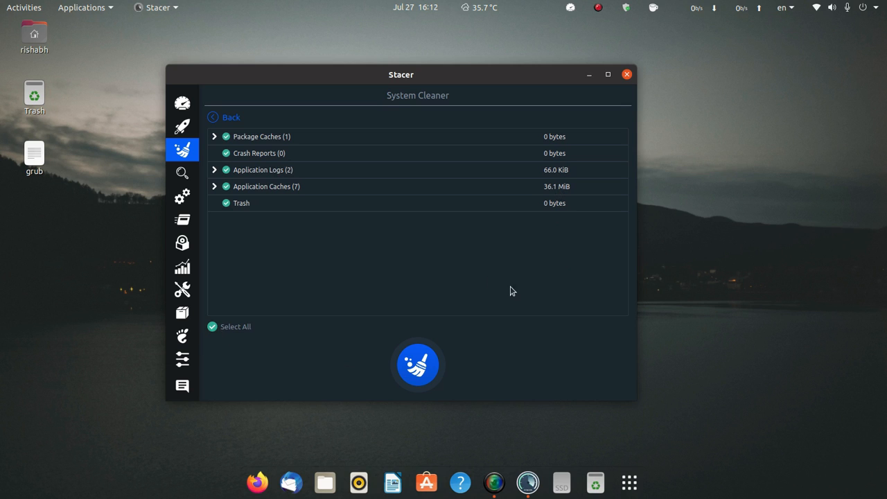
{"action": "left_click_drag", "start_coordinate": [400, 74], "coordinate": [431, 68]}
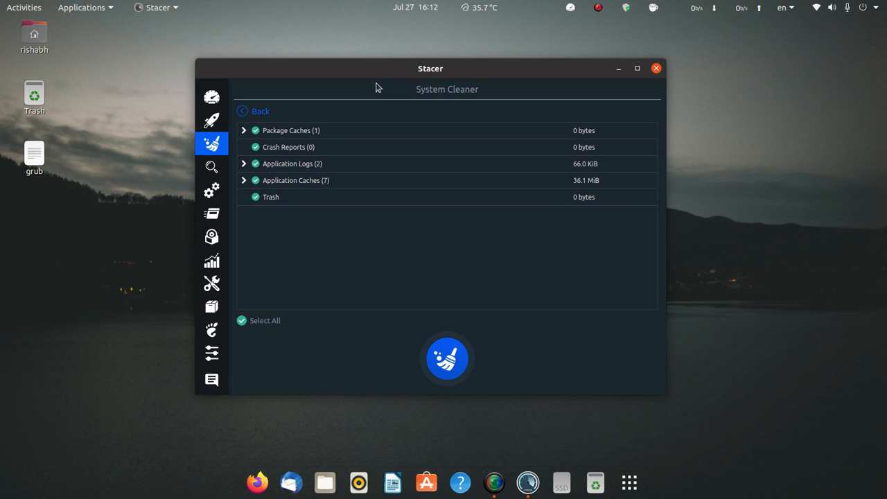
{"action": "mouse_move", "coordinate": [378, 245]}
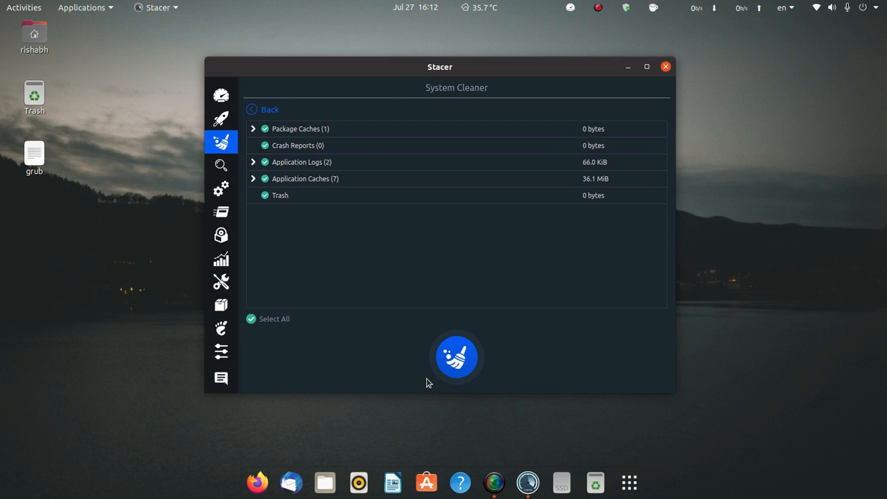
Clean the selected junk with authentication, freeing 36.2 MiB, and move the window back left
{"action": "left_click", "coordinate": [457, 358]}
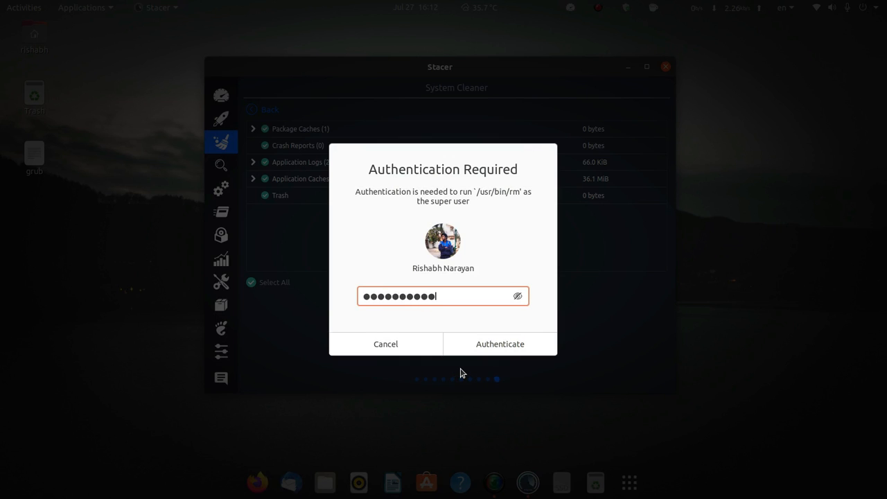
{"action": "left_click", "coordinate": [500, 344]}
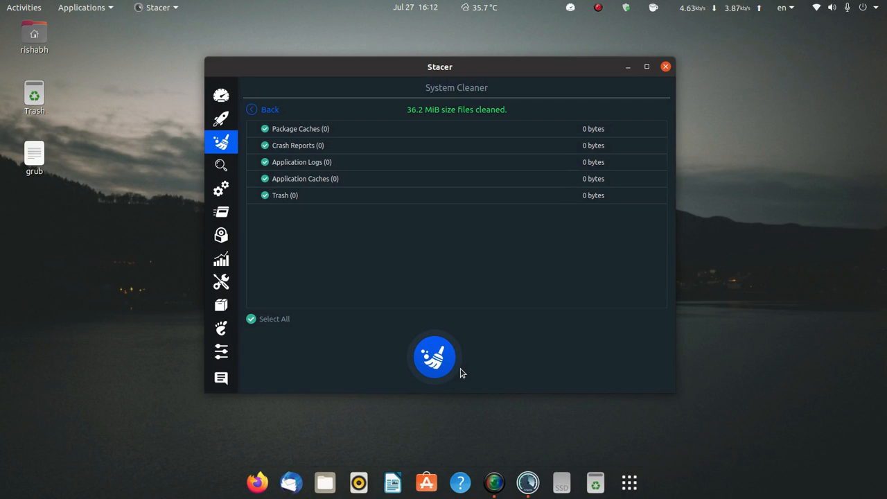
{"action": "mouse_move", "coordinate": [475, 392]}
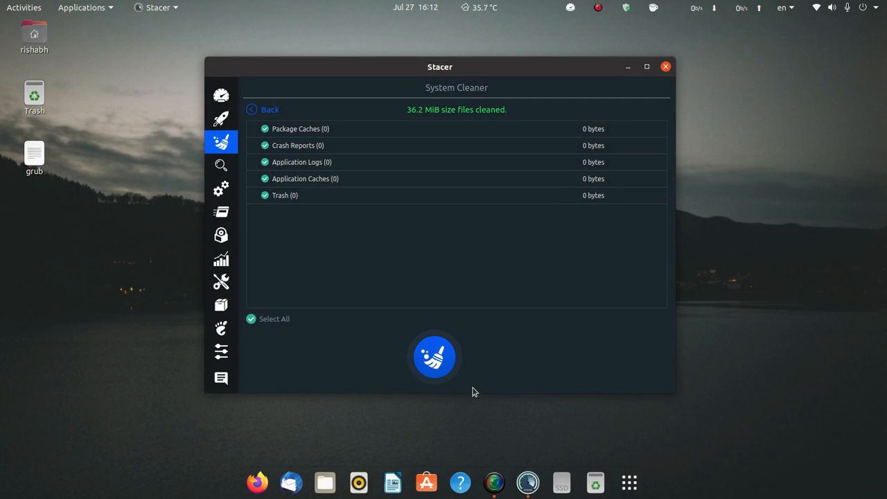
{"action": "mouse_move", "coordinate": [504, 114]}
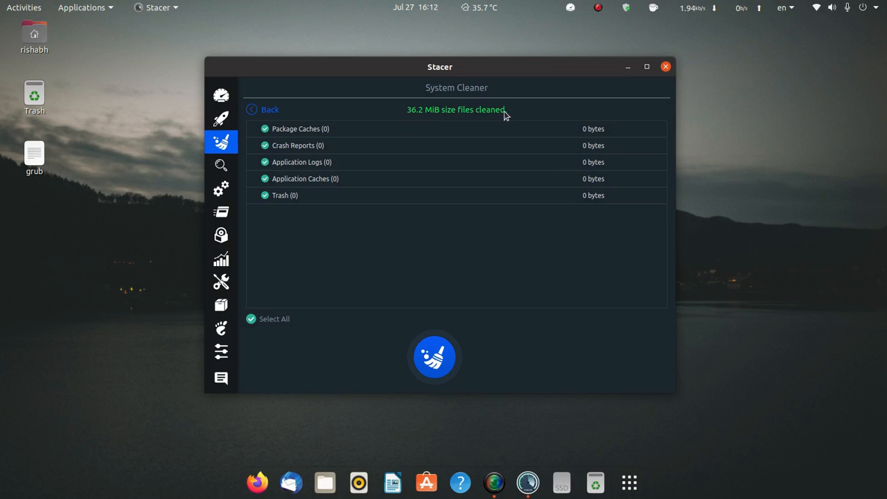
{"action": "mouse_move", "coordinate": [499, 152]}
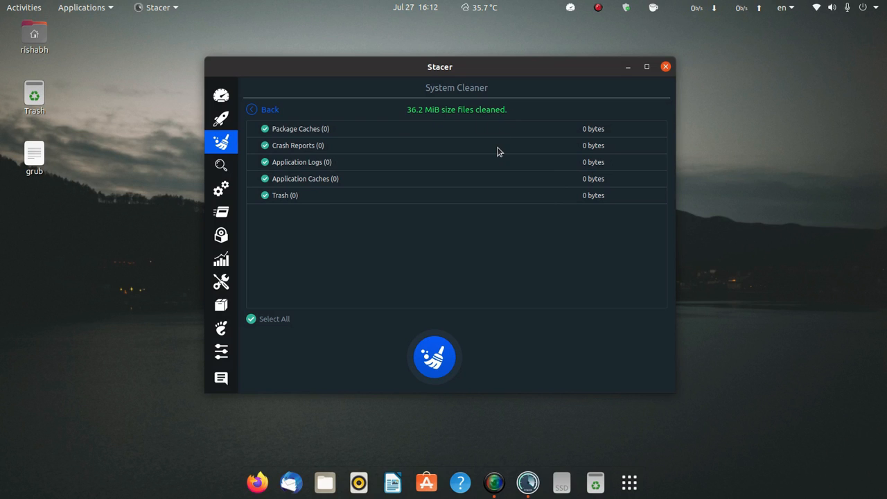
{"action": "left_click_drag", "start_coordinate": [441, 67], "coordinate": [417, 70]}
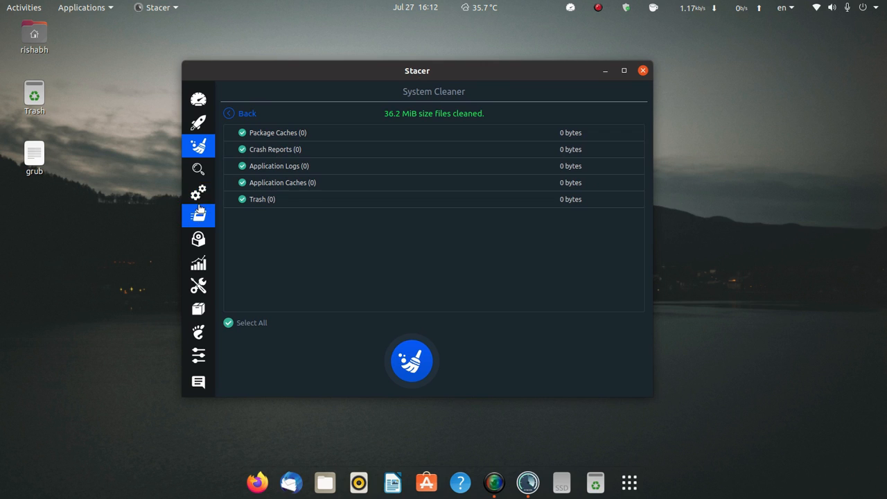
{"action": "mouse_move", "coordinate": [199, 170]}
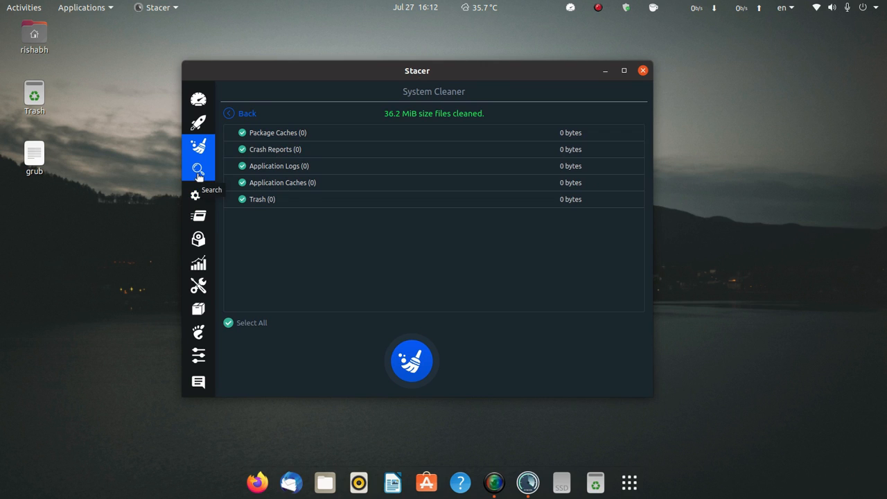
Leave the cleaning results via the sidebar, landing on the Processes page with 77 processes
{"action": "left_click", "coordinate": [198, 169]}
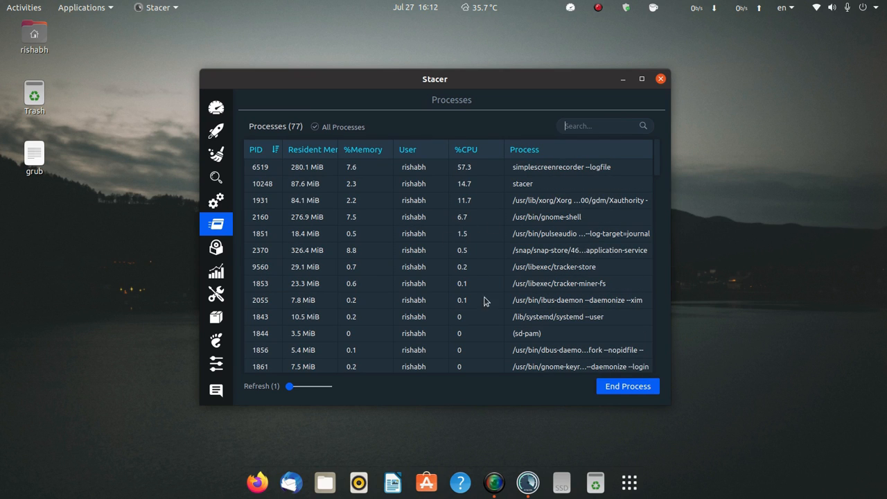
Filter the Uninstaller list by 'neo' and tick the neofetch checkbox
{"action": "left_click", "coordinate": [215, 248]}
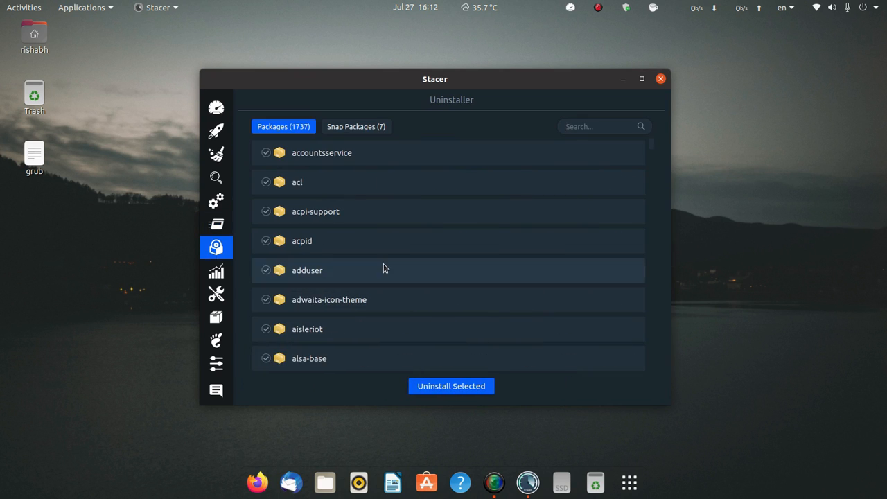
{"action": "mouse_move", "coordinate": [585, 181]}
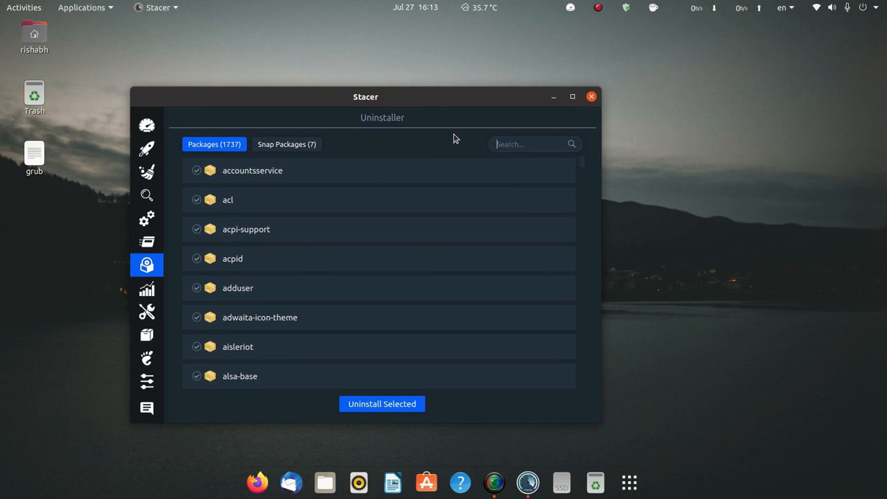
{"action": "type", "text": "n"}
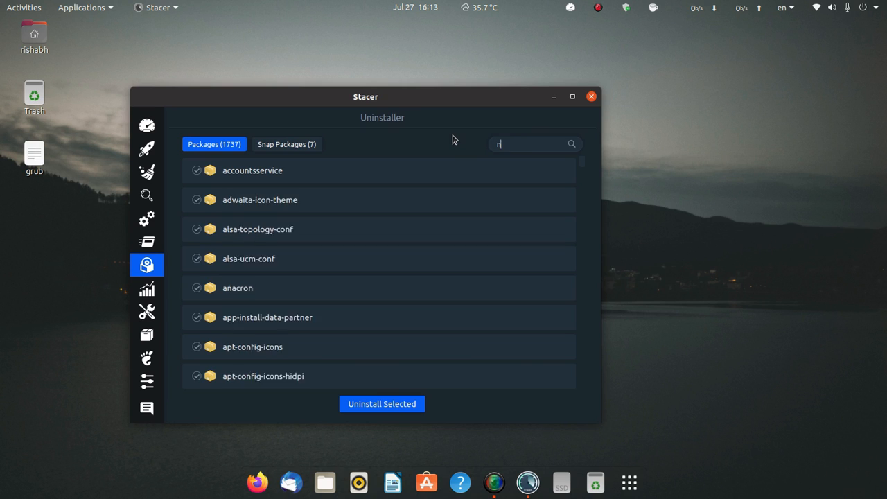
{"action": "type", "text": "eo"}
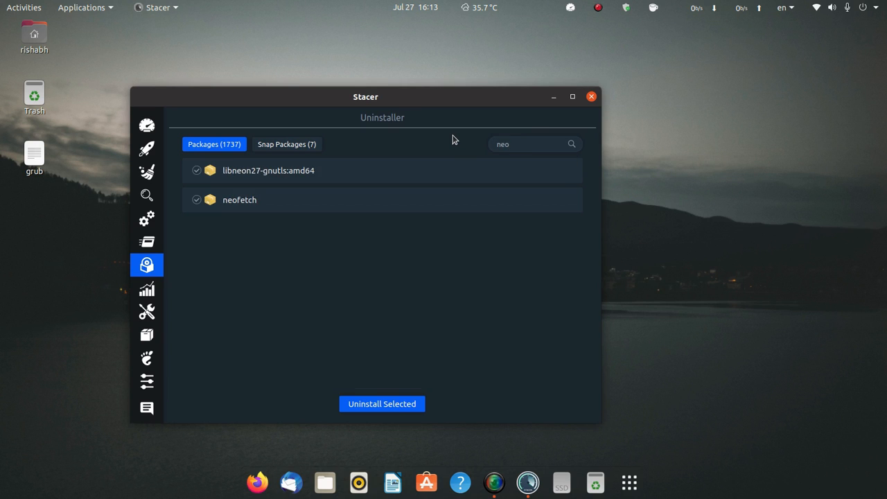
{"action": "left_click", "coordinate": [197, 199]}
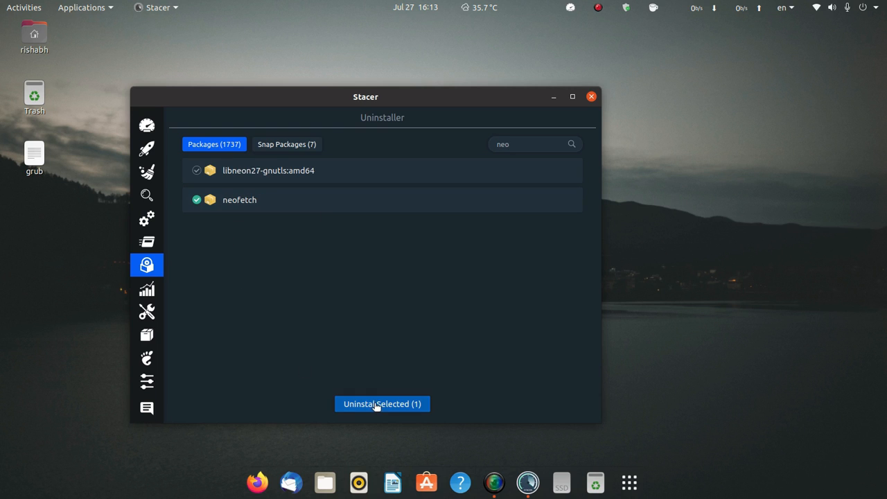
Remove the checked neofetch package, authenticating with the administrator password, leaving 1736 packages
{"action": "left_click", "coordinate": [382, 403]}
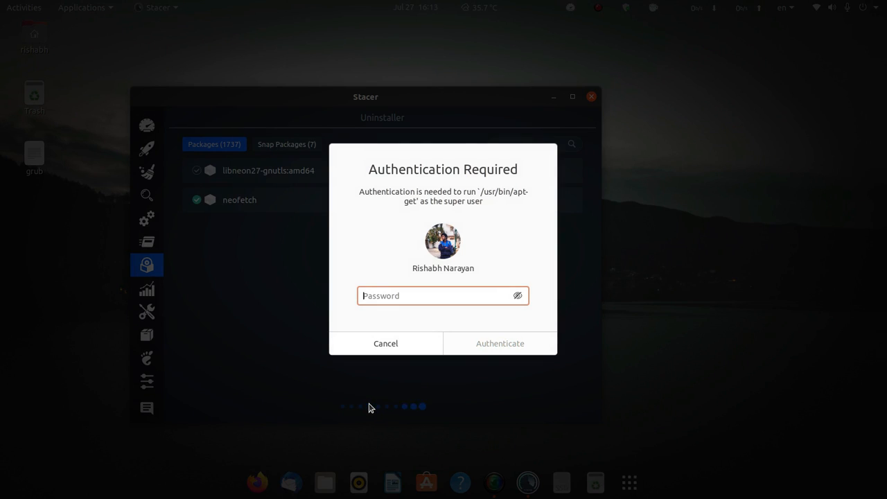
{"action": "type", "text": "password"}
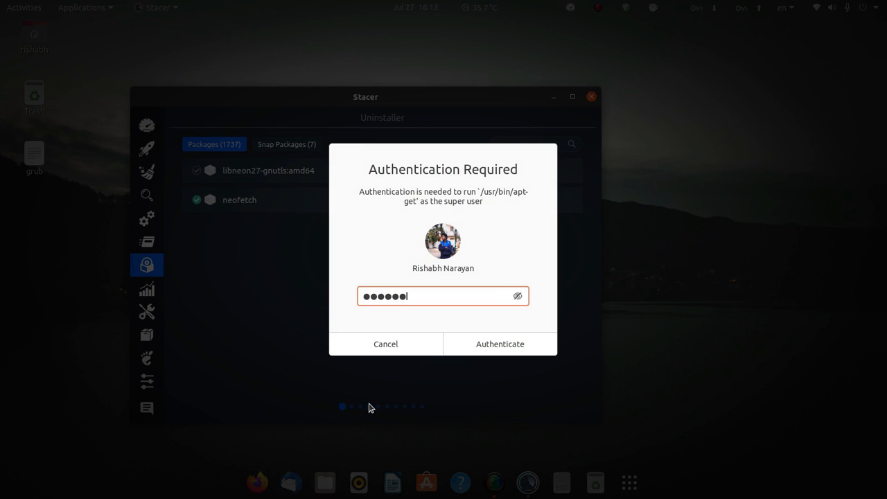
{"action": "left_click", "coordinate": [499, 344]}
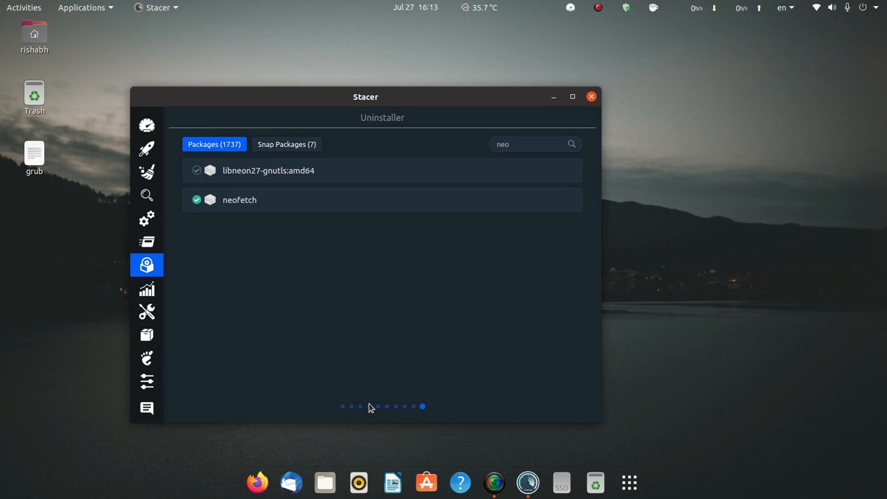
{"action": "left_click_drag", "start_coordinate": [365, 96], "coordinate": [396, 74]}
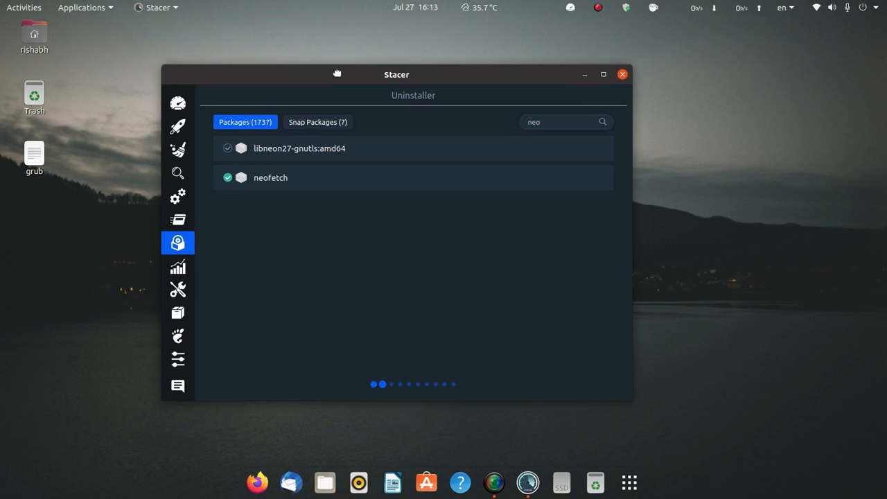
{"action": "left_click", "coordinate": [227, 178]}
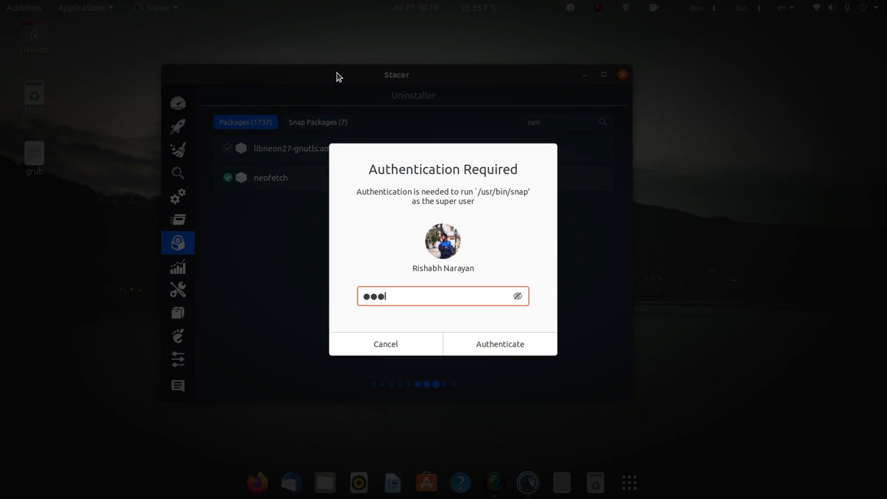
{"action": "type", "text": "password"}
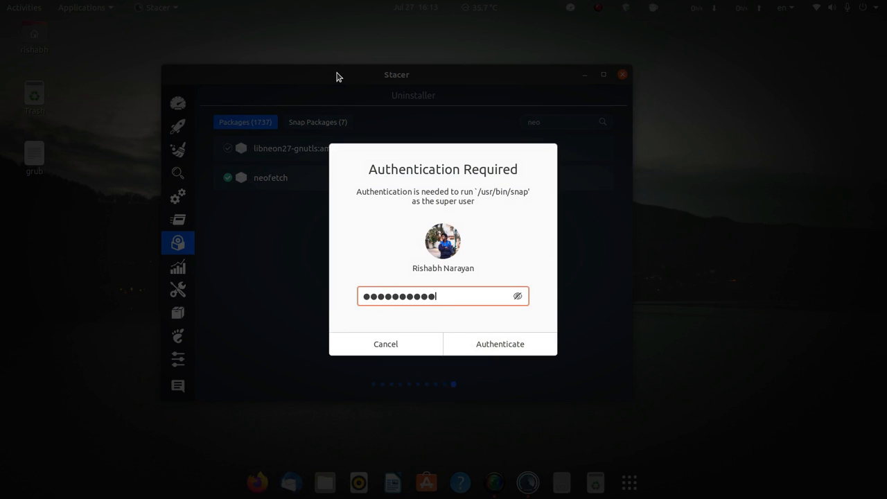
{"action": "left_click", "coordinate": [500, 344]}
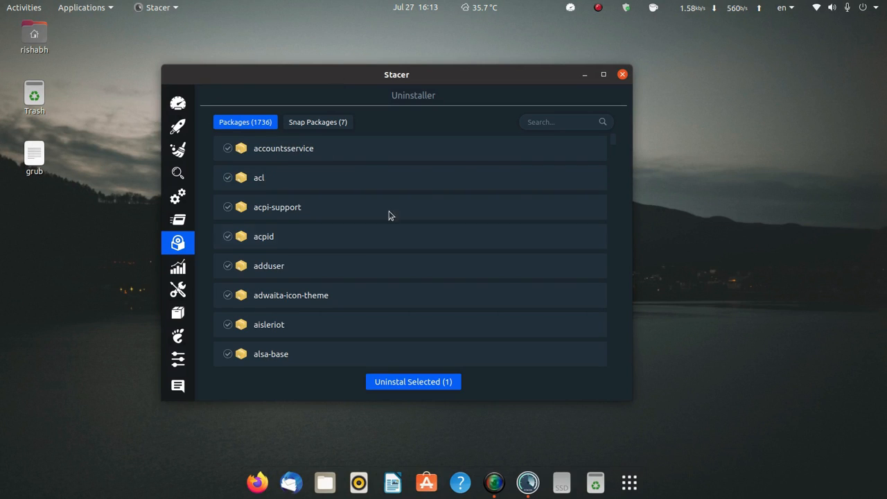
Confirm a 'neofet' search returns no packages, then view the Resources CPU history graphs
{"action": "scroll", "scroll_direction": "down", "scroll_amount": 3}
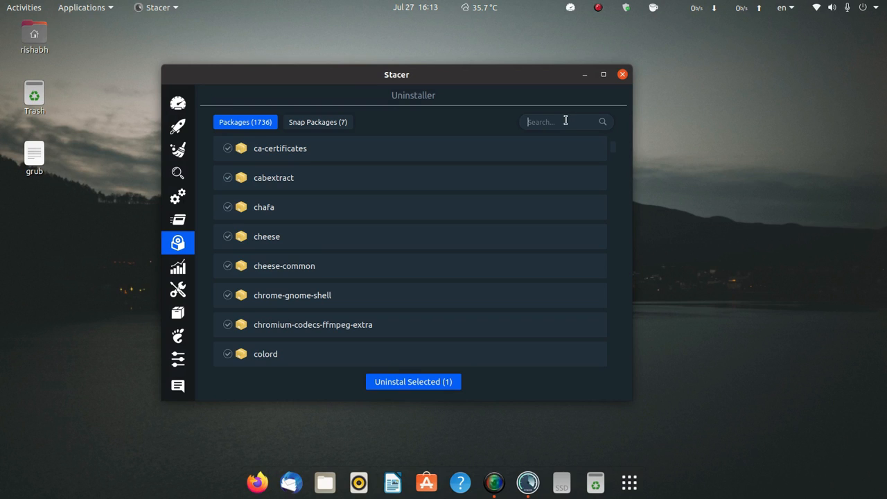
{"action": "type", "text": "no"}
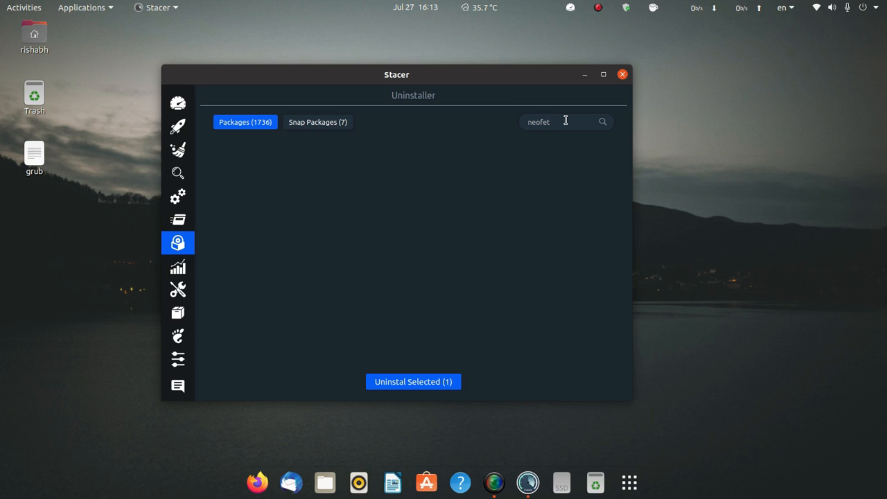
{"action": "mouse_move", "coordinate": [178, 267]}
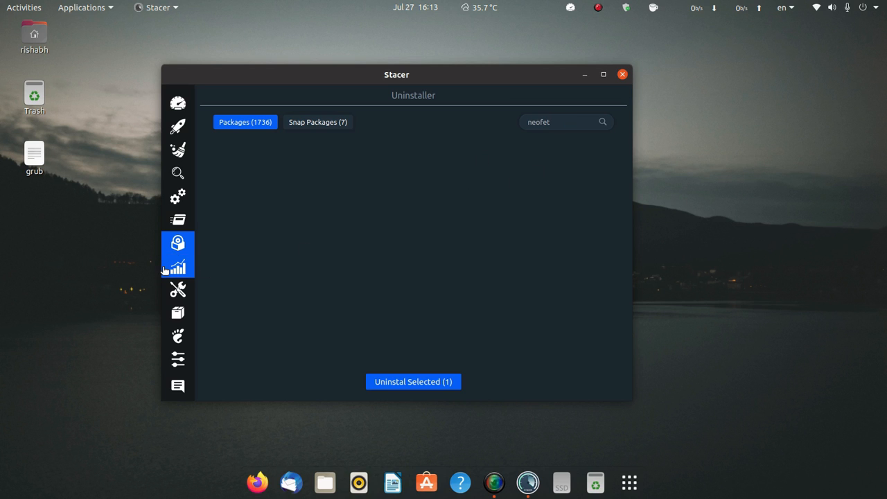
{"action": "left_click", "coordinate": [177, 267]}
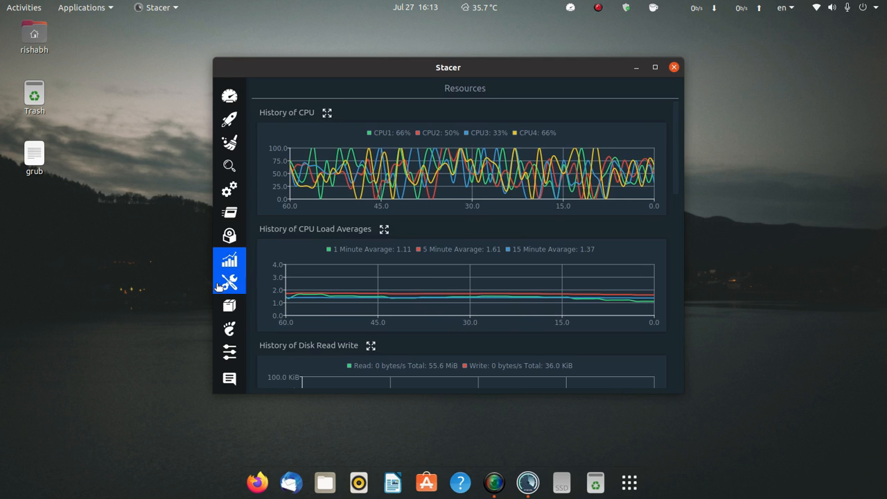
Browse Helpers, the 23 APT repositories, Gnome Settings, and Stacer's Settings page
{"action": "left_click", "coordinate": [229, 283]}
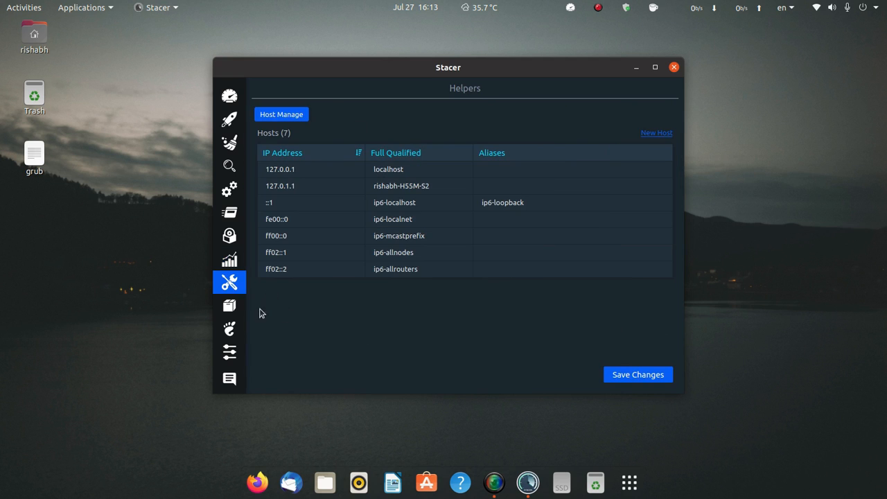
{"action": "left_click", "coordinate": [230, 305]}
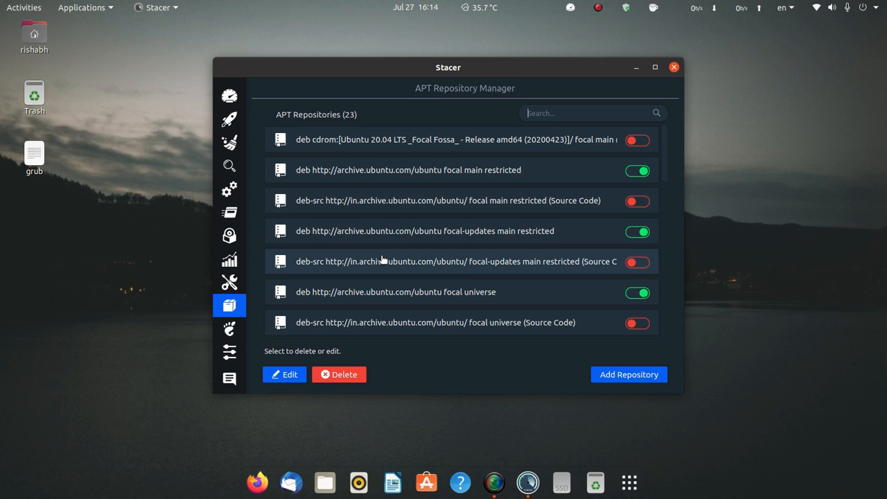
{"action": "scroll", "scroll_direction": "down", "scroll_amount": 3}
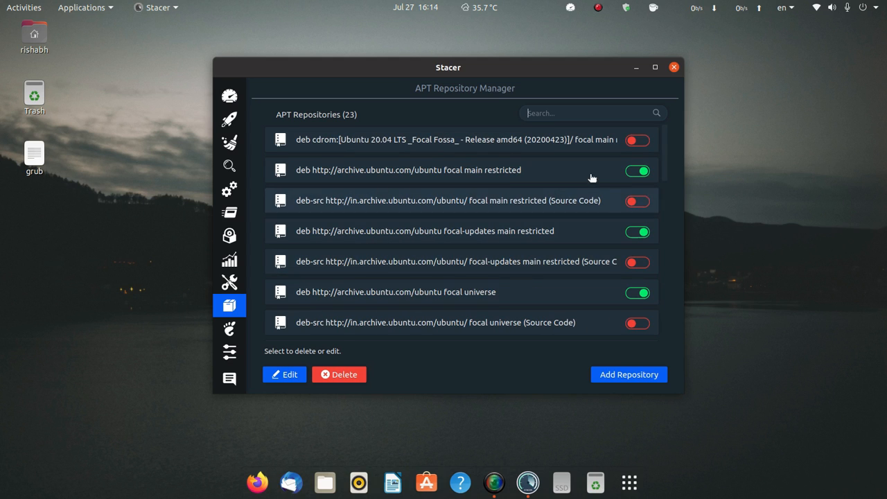
{"action": "scroll", "scroll_direction": "down", "scroll_amount": 3}
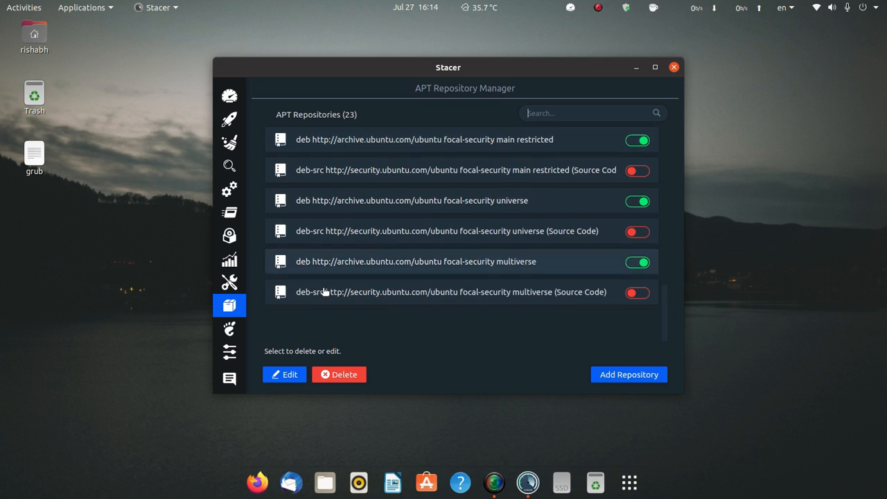
{"action": "left_click", "coordinate": [229, 329]}
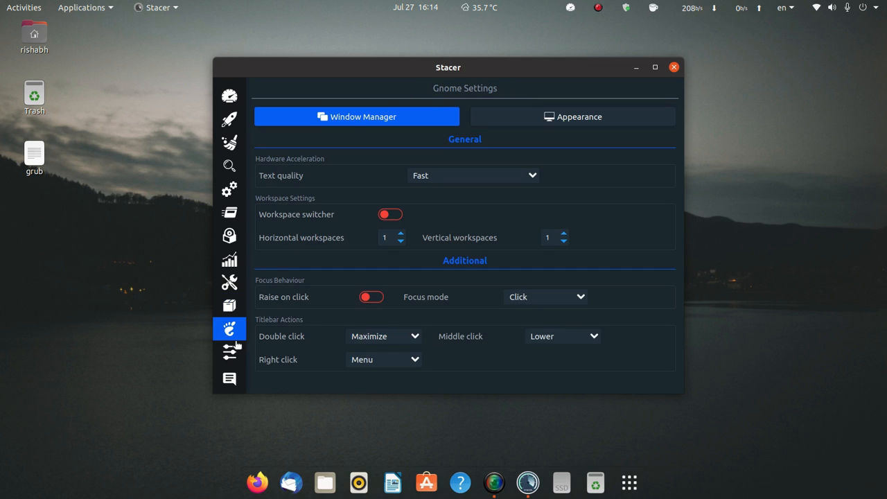
{"action": "left_click", "coordinate": [229, 352]}
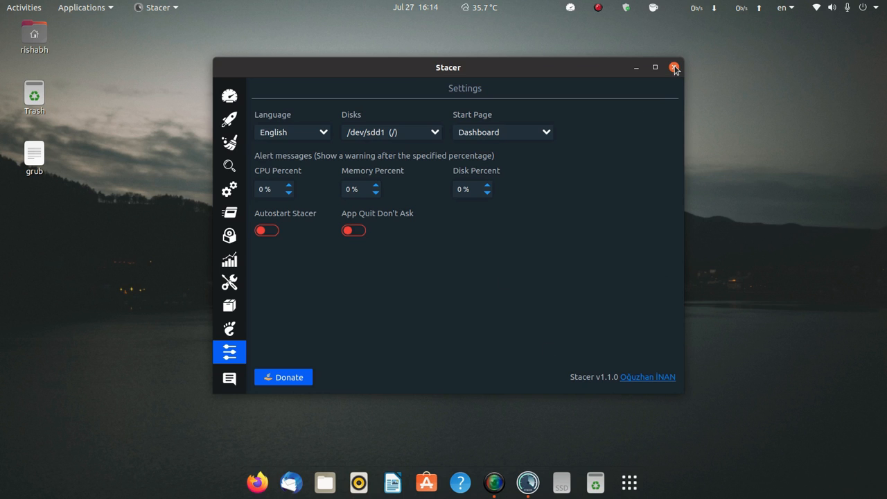
Close the Stacer window and choose Quit instead of keeping it in the system tray
{"action": "left_click", "coordinate": [674, 67]}
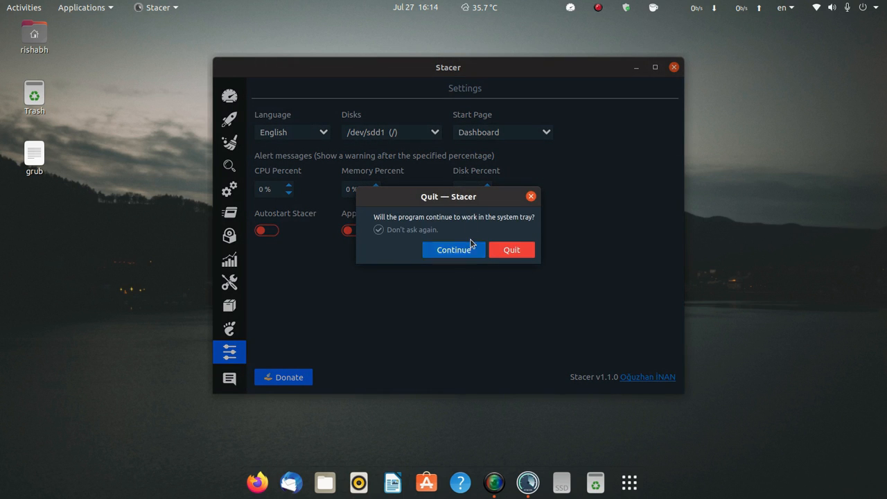
{"action": "left_click_drag", "start_coordinate": [449, 67], "coordinate": [386, 70]}
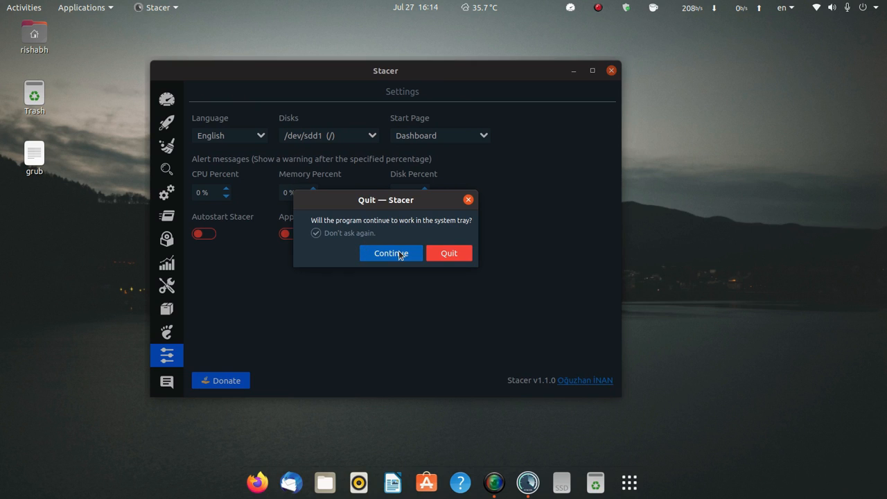
{"action": "mouse_move", "coordinate": [361, 206]}
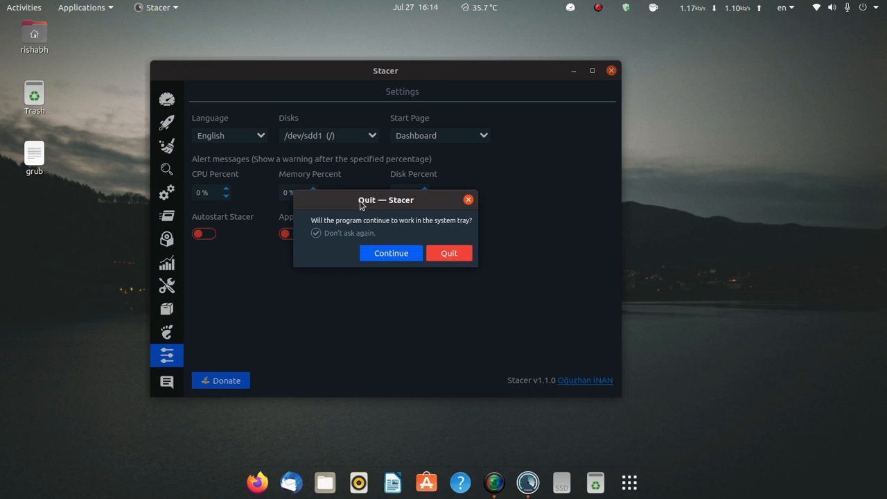
{"action": "mouse_move", "coordinate": [244, 197]}
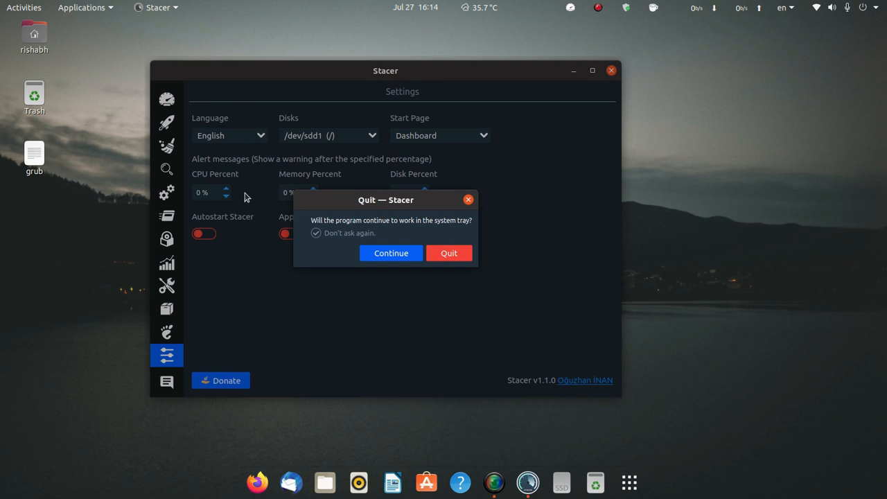
{"action": "mouse_move", "coordinate": [312, 308]}
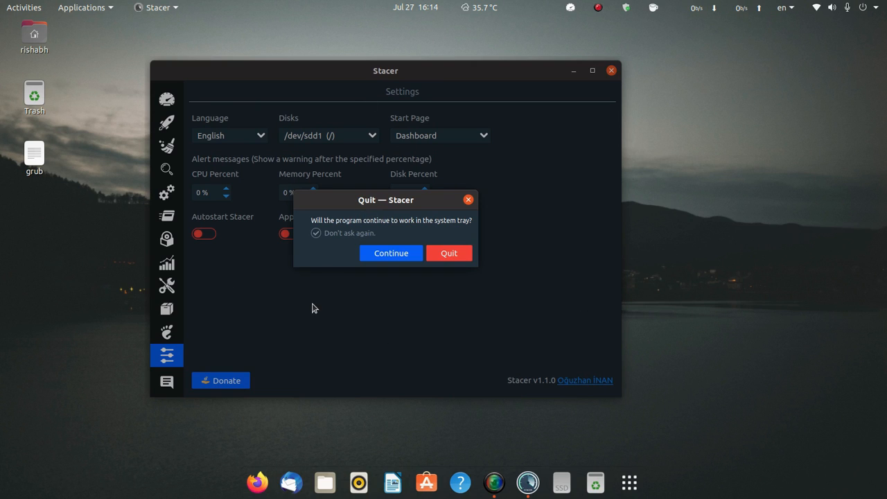
{"action": "mouse_move", "coordinate": [375, 315]}
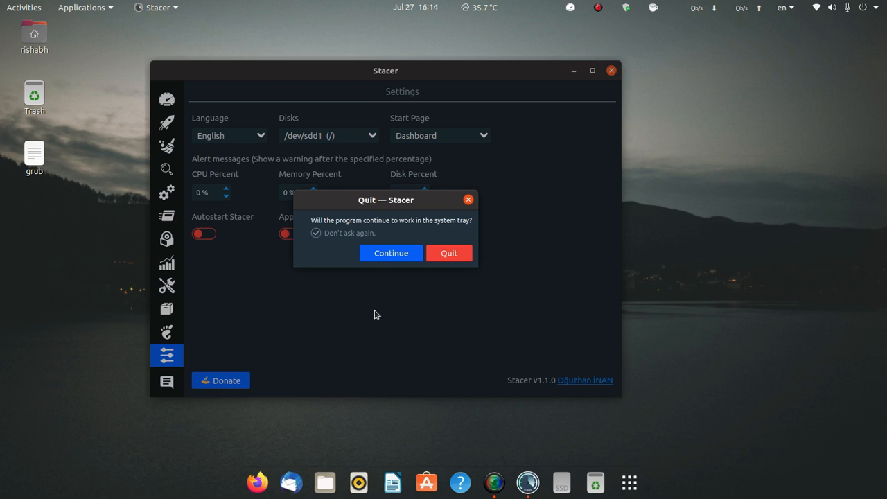
{"action": "mouse_move", "coordinate": [426, 271]}
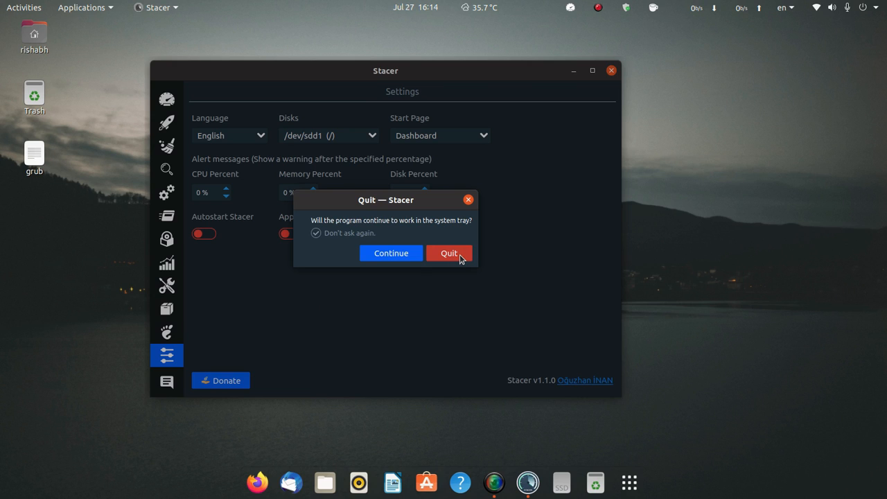
{"action": "mouse_move", "coordinate": [462, 253]}
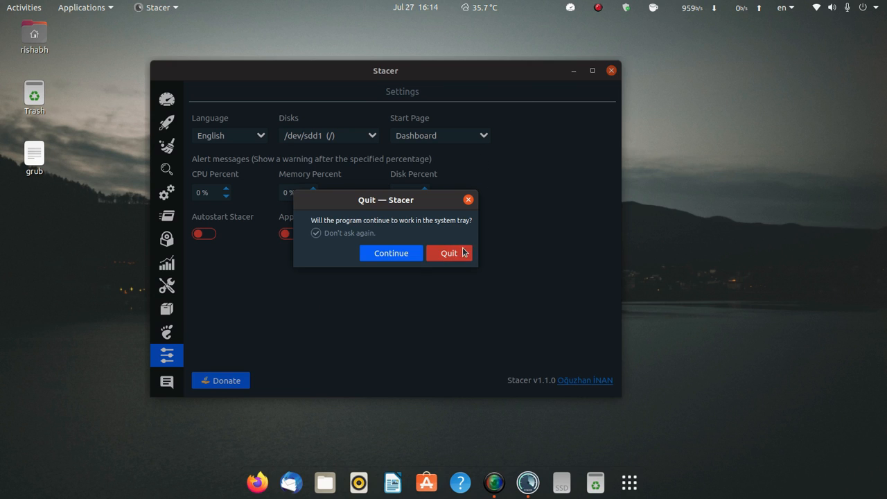
{"action": "mouse_move", "coordinate": [489, 309]}
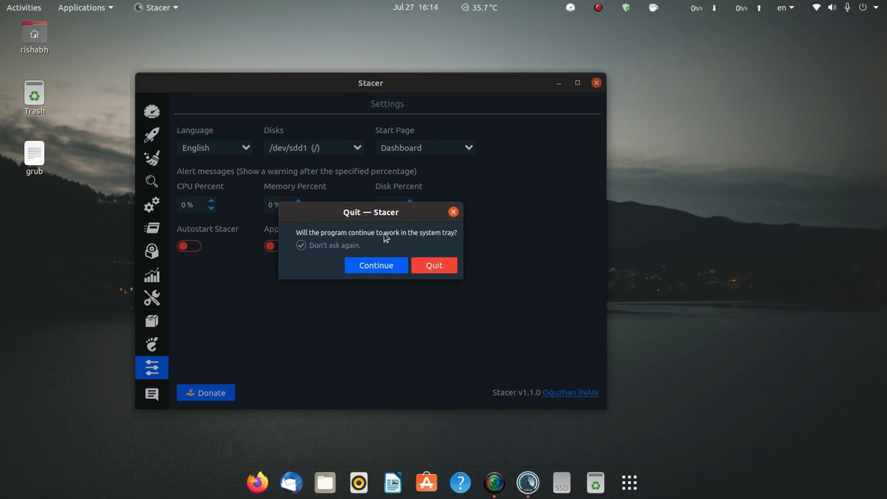
{"action": "mouse_move", "coordinate": [426, 281]}
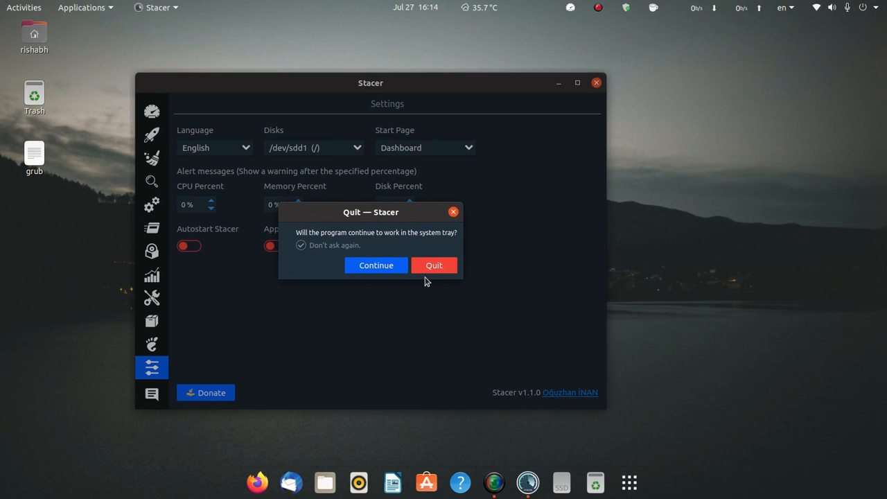
{"action": "left_click", "coordinate": [434, 265]}
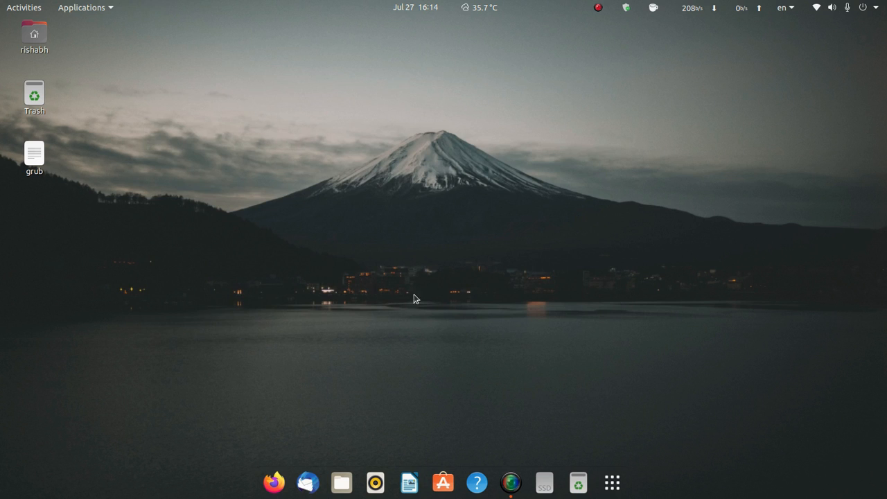
{"action": "mouse_move", "coordinate": [430, 297]}
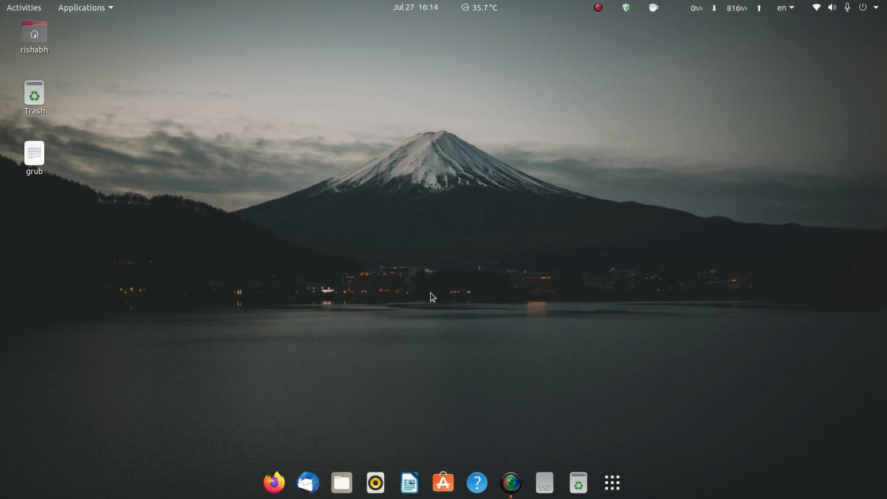